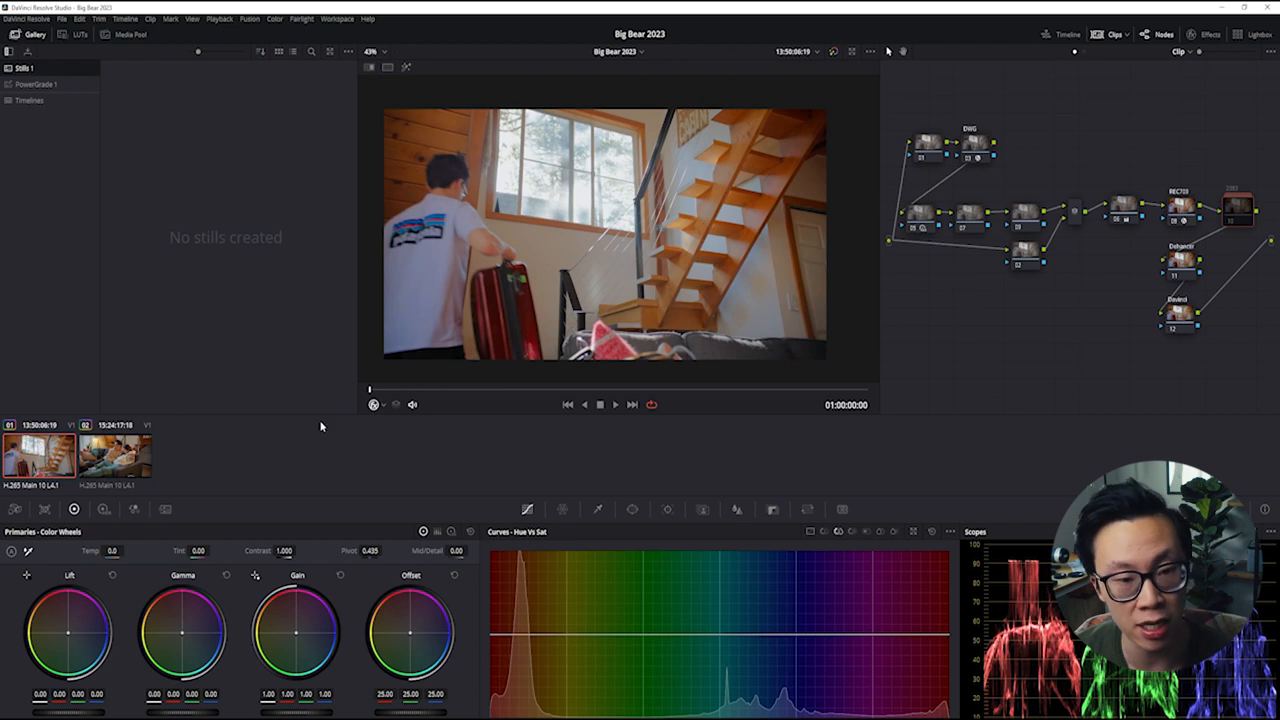
pyautogui.moveTo(210, 426)
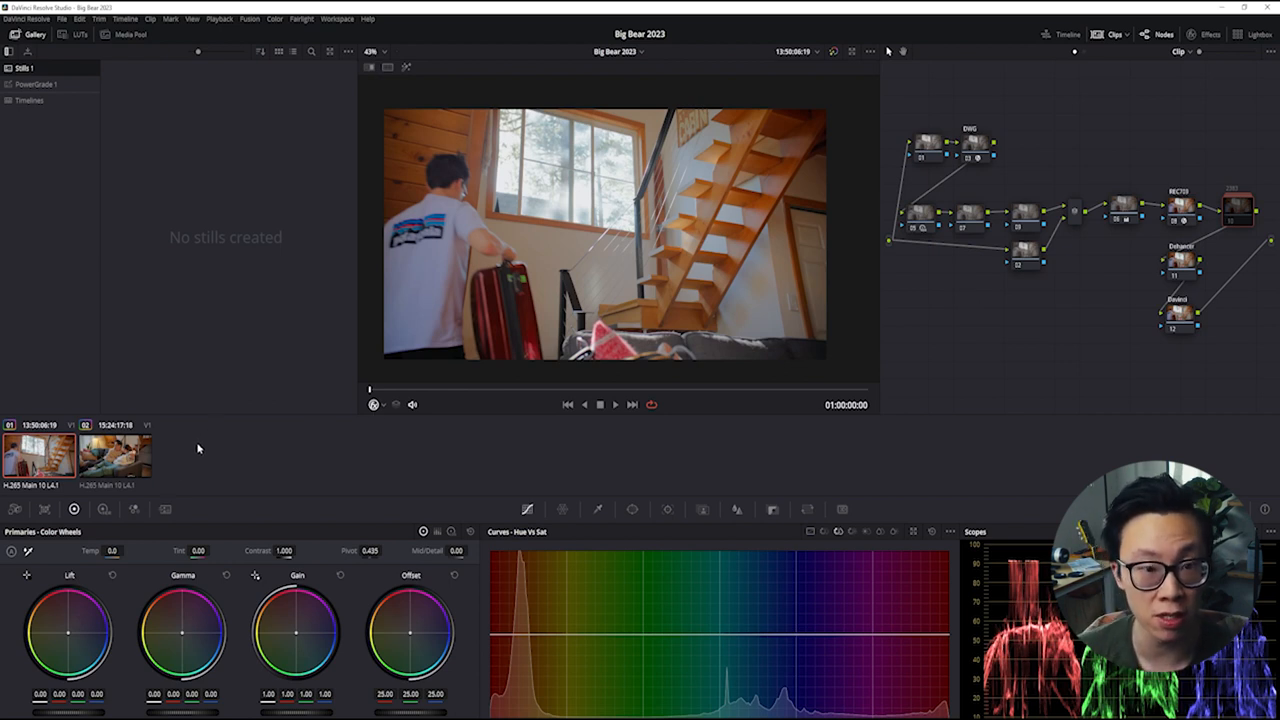
pyautogui.moveTo(1012, 360)
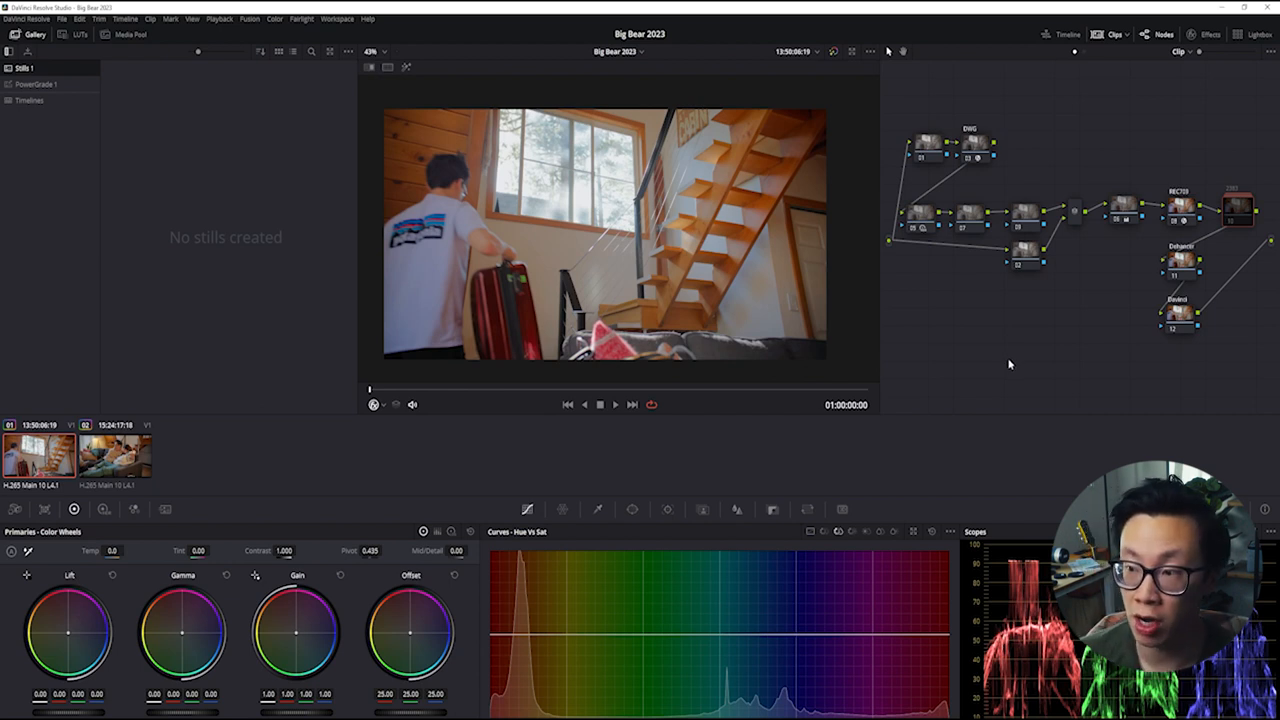
pyautogui.moveTo(1060, 312)
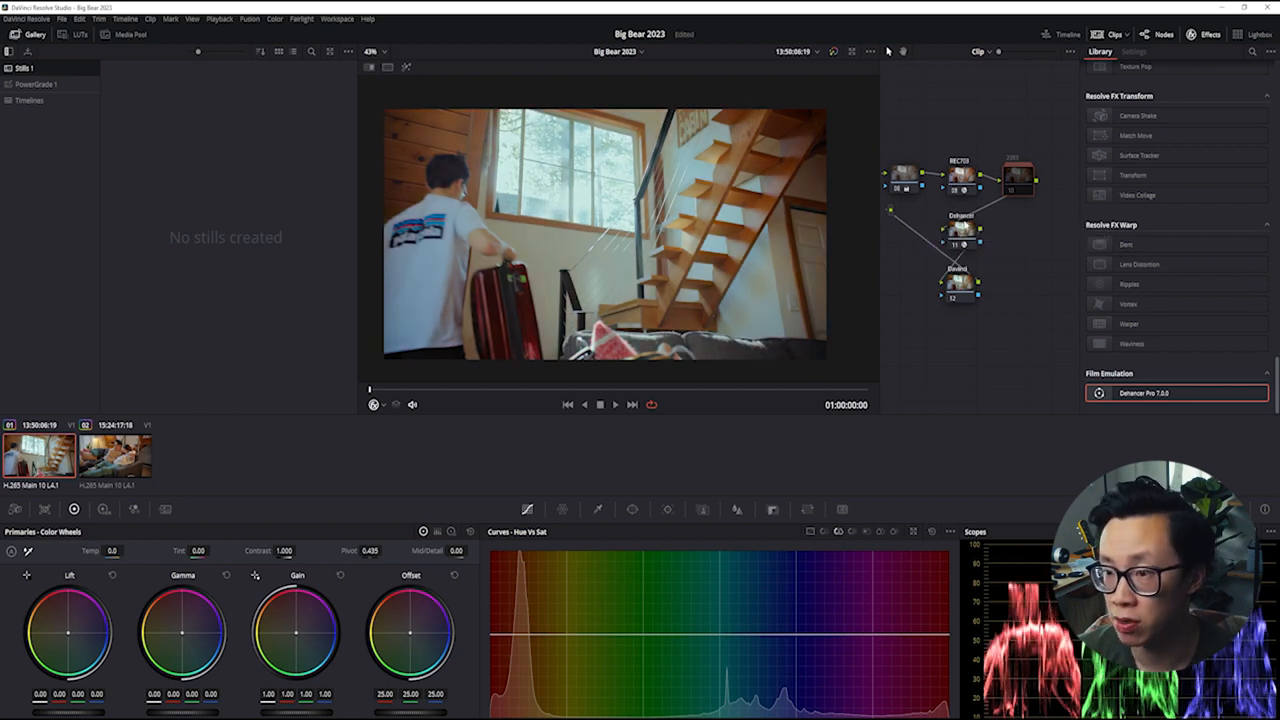
# Step: Apply Dehancer Pro from Film Emulation to the node and browse its input source list
pyautogui.click(1132, 52)
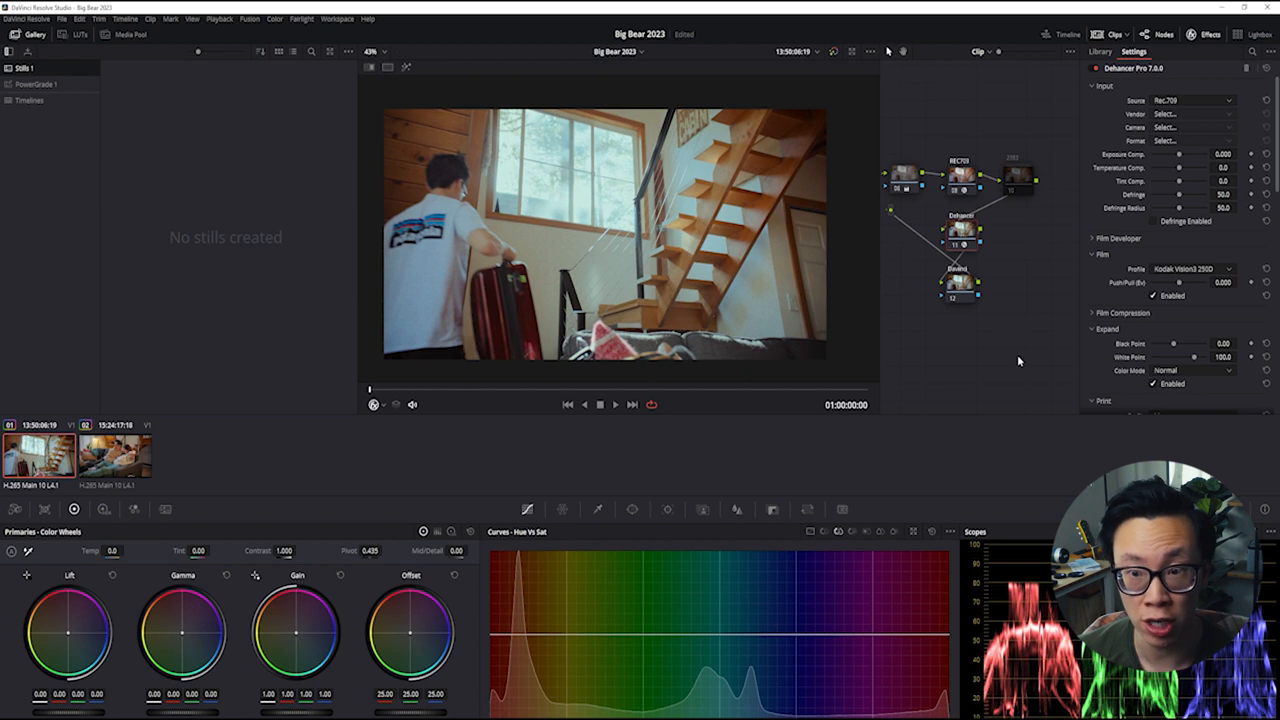
pyautogui.moveTo(1096, 124)
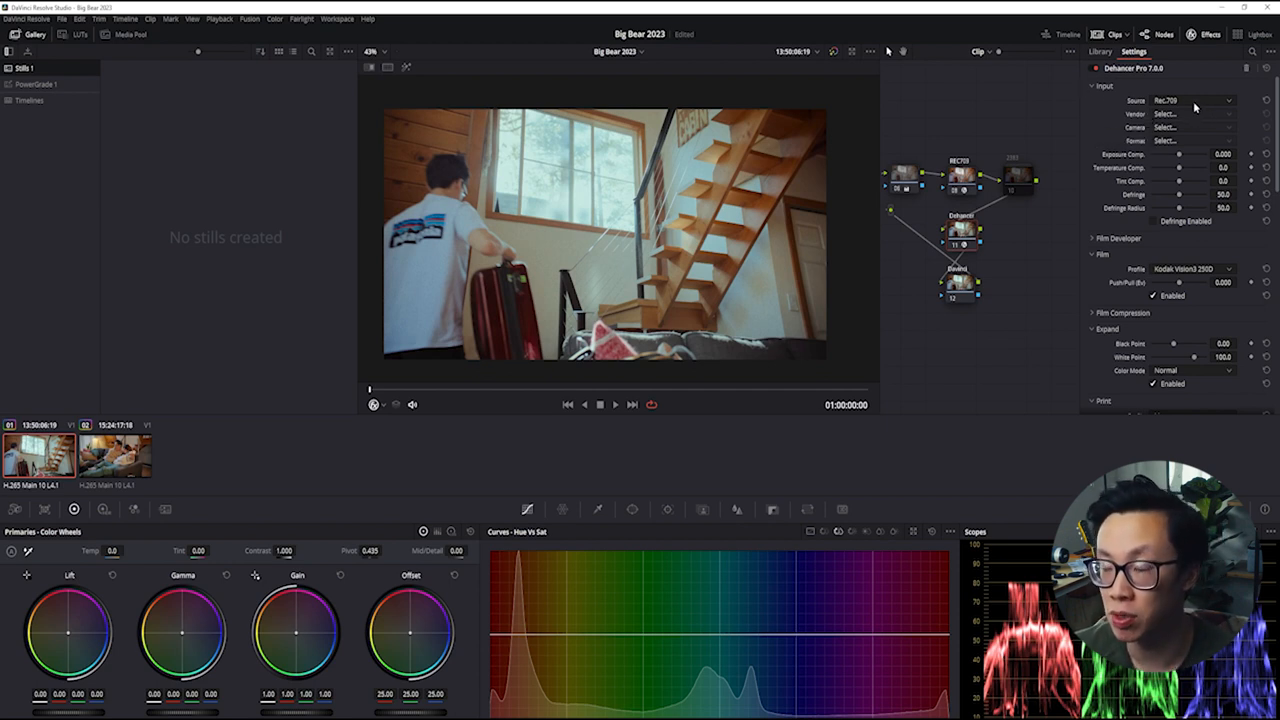
pyautogui.click(1196, 112)
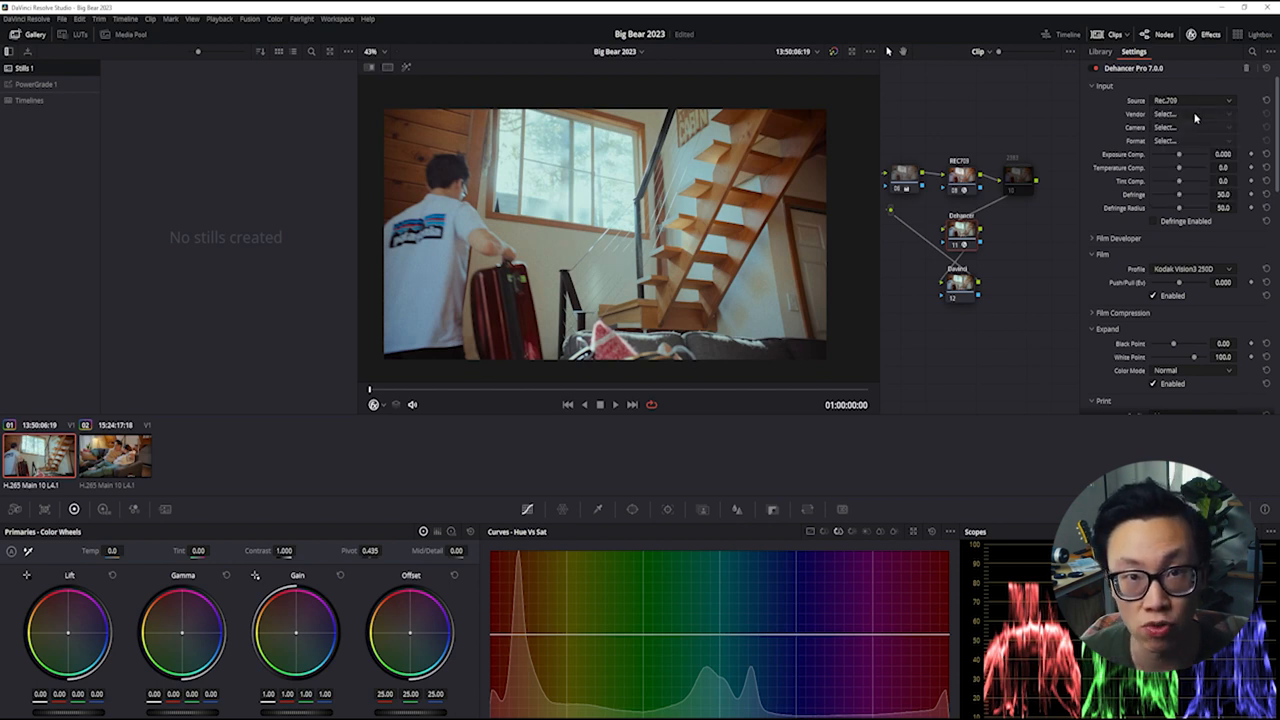
pyautogui.click(1192, 112)
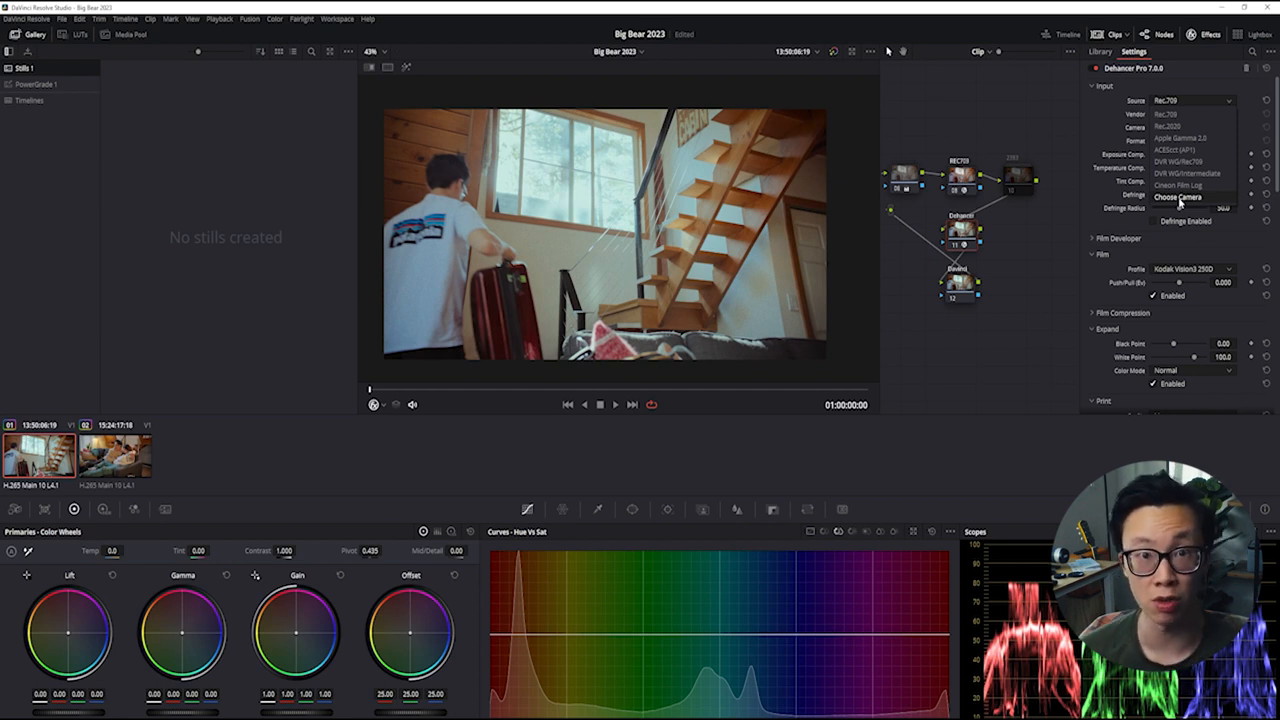
pyautogui.click(1182, 198)
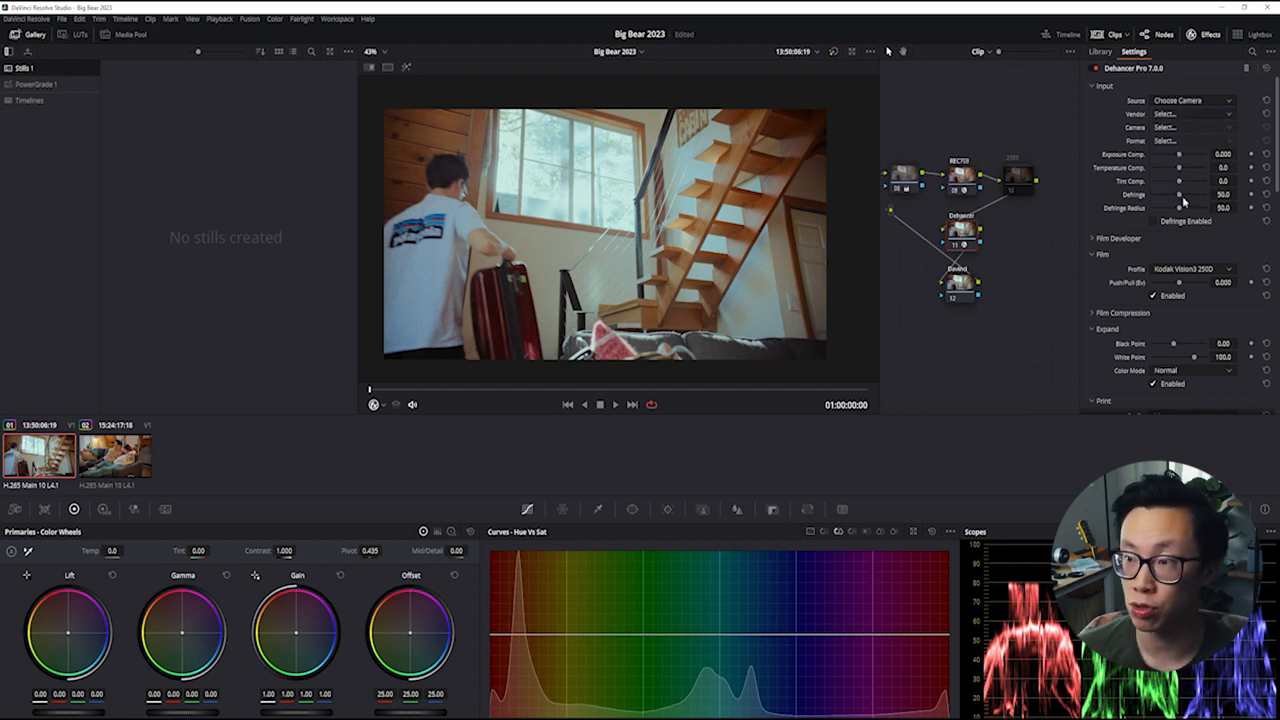
pyautogui.click(1192, 112)
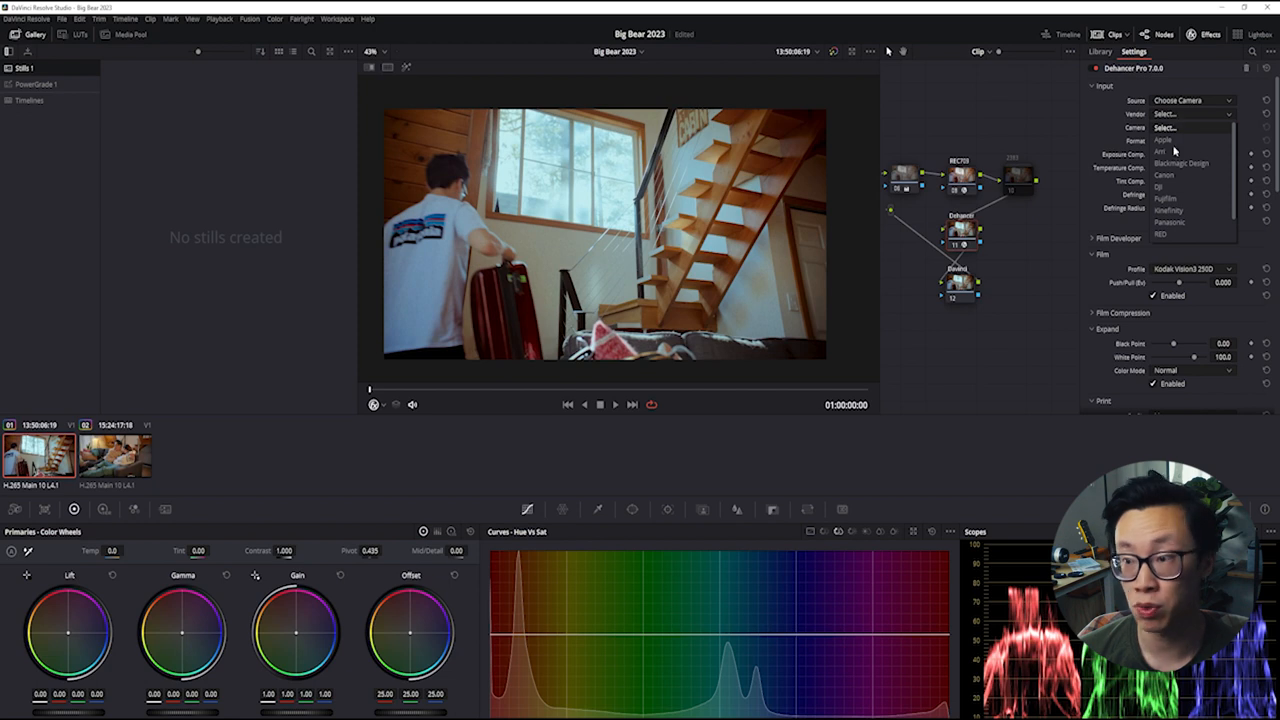
pyautogui.click(1164, 176)
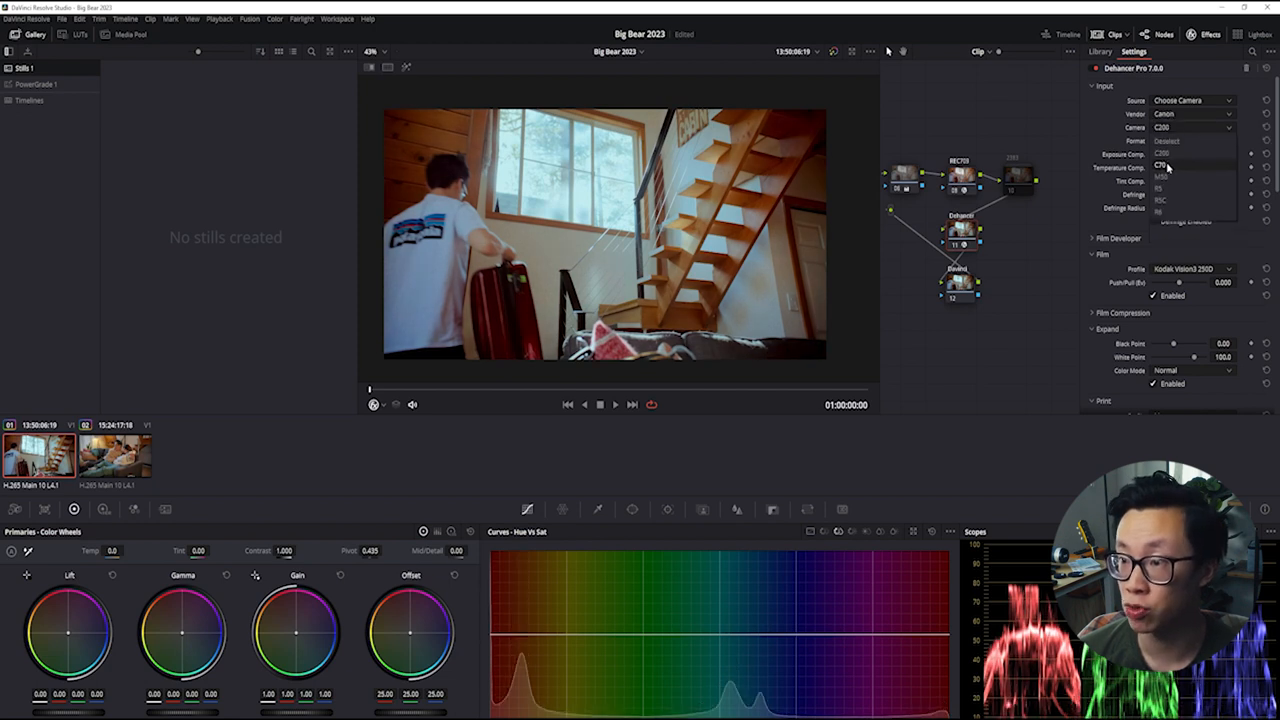
pyautogui.click(1162, 140)
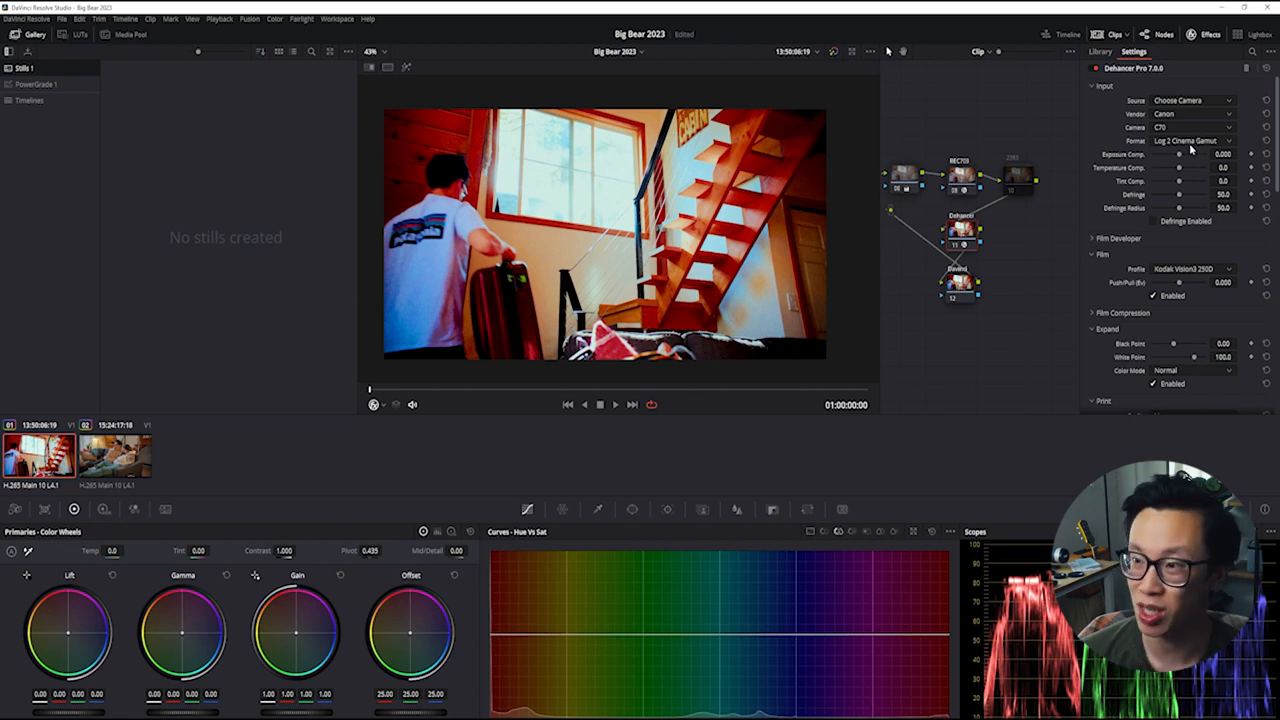
pyautogui.click(1192, 114)
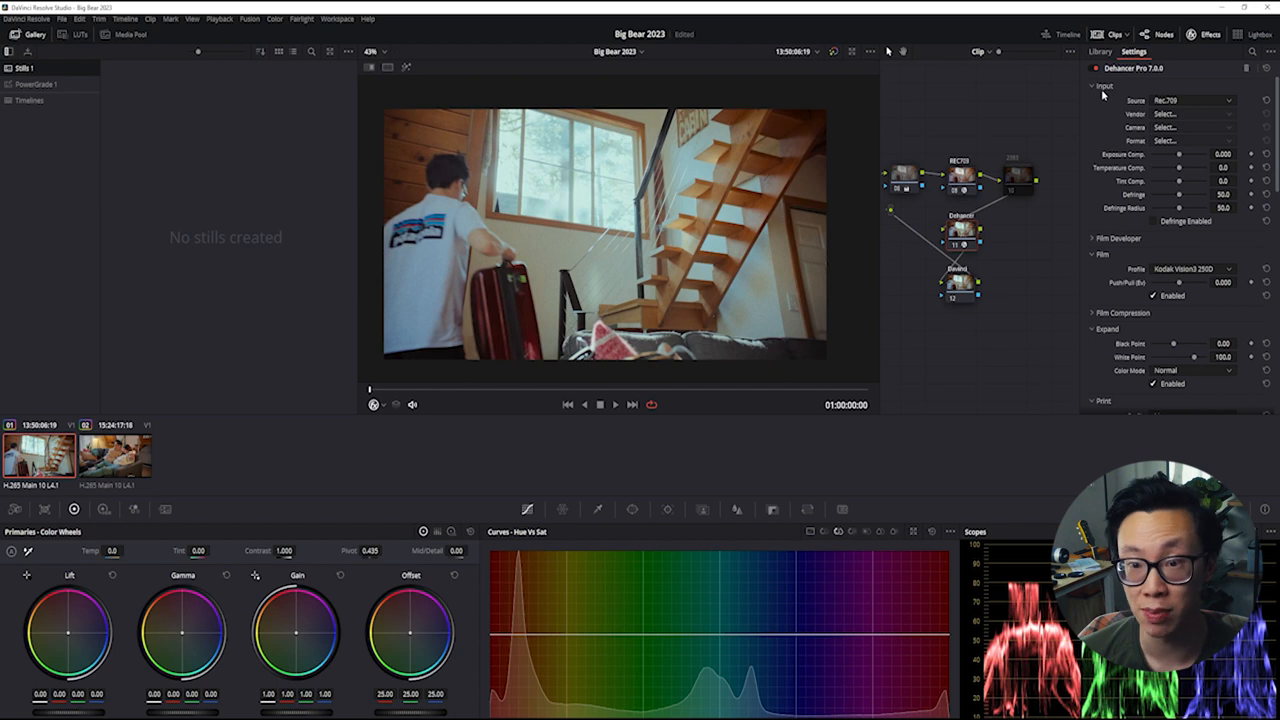
# Step: Collapse Input and Film Developer, then set the film profile to a Kodak stock after trying Kodak Gold 200
pyautogui.click(1092, 84)
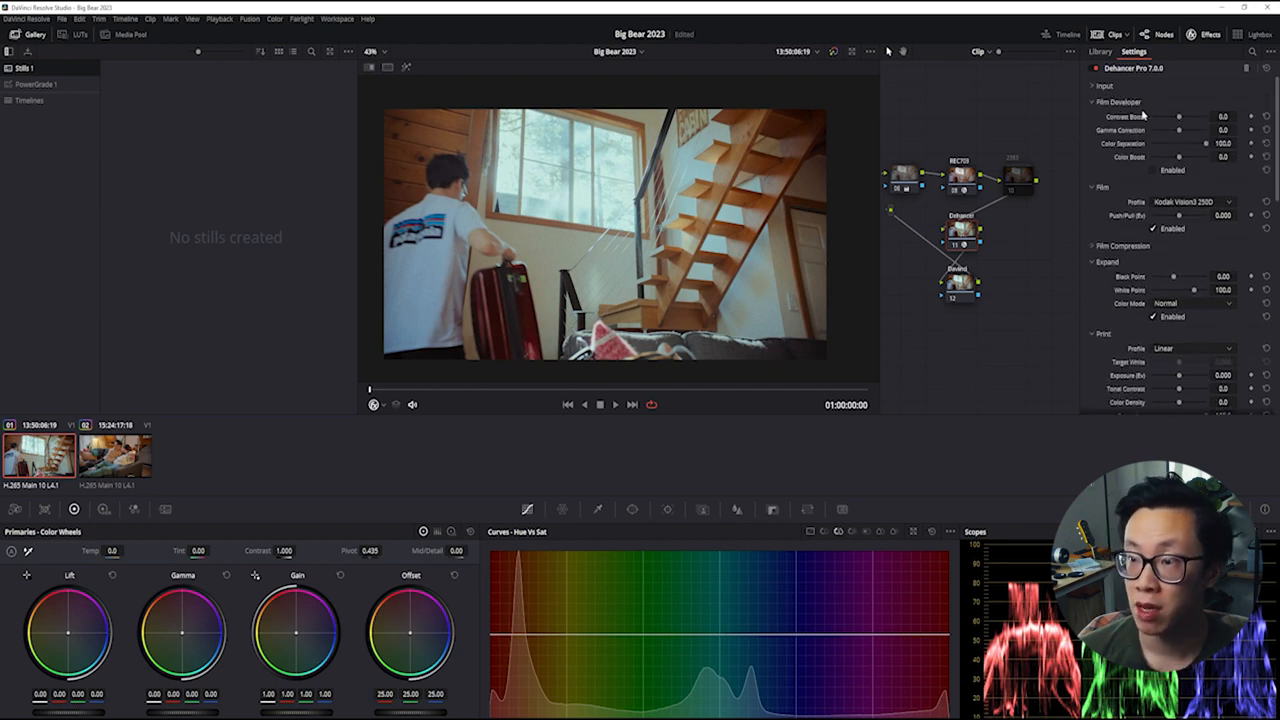
pyautogui.click(1092, 100)
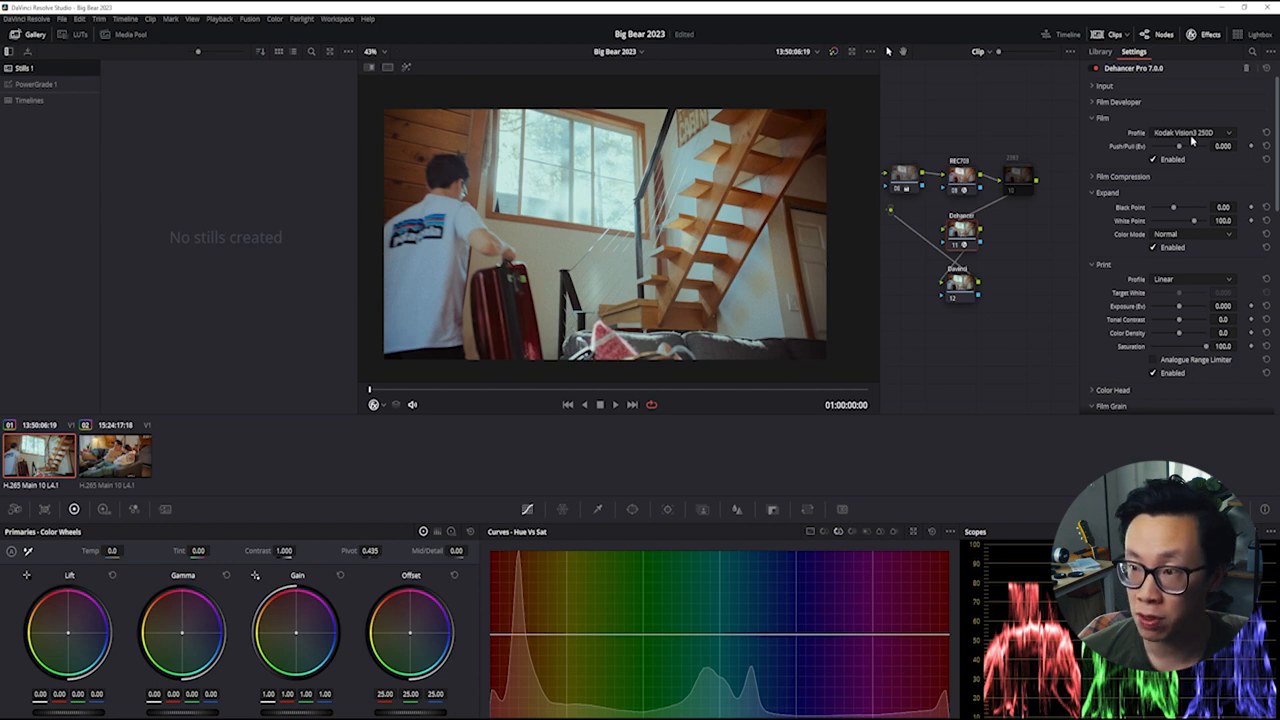
pyautogui.click(1204, 132)
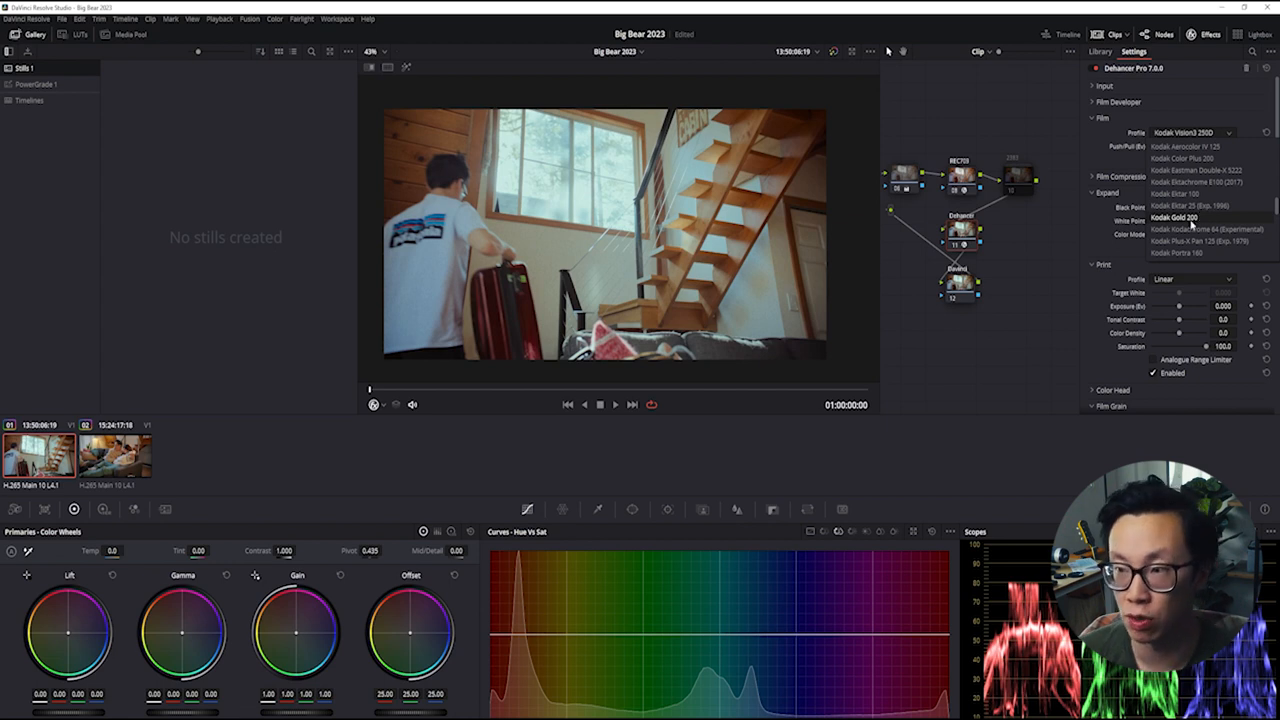
pyautogui.click(1182, 216)
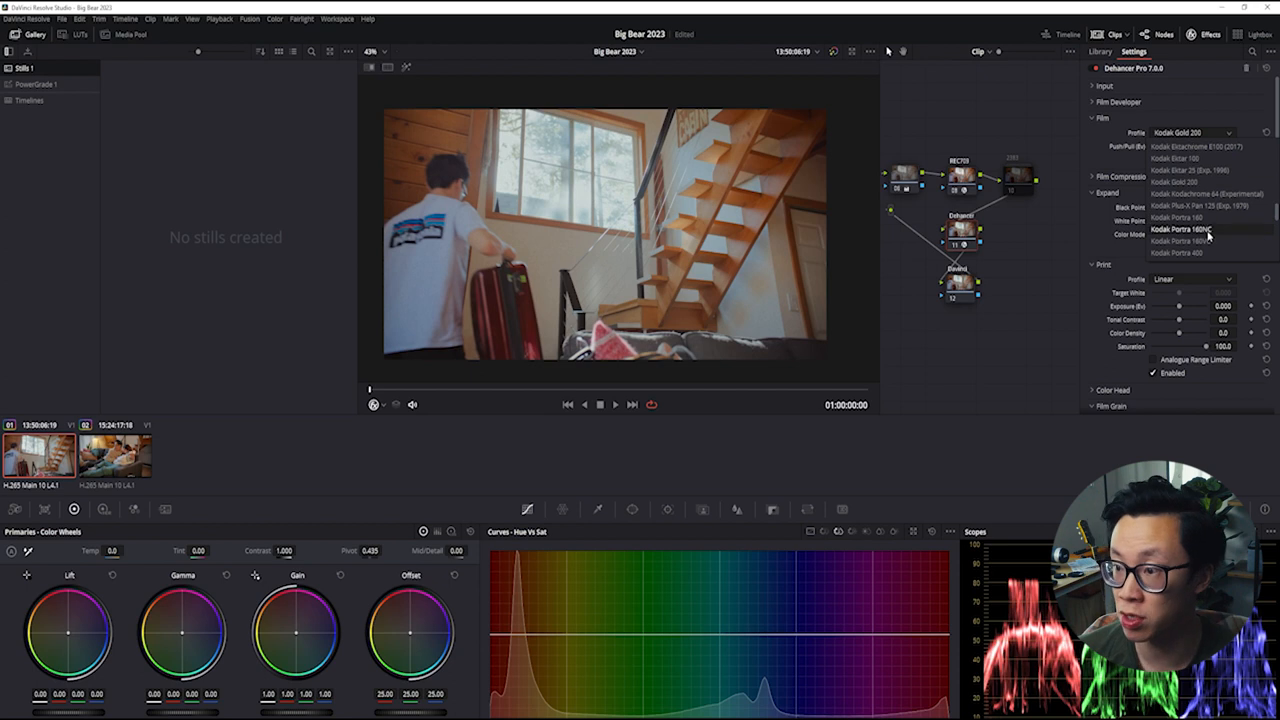
pyautogui.click(1180, 228)
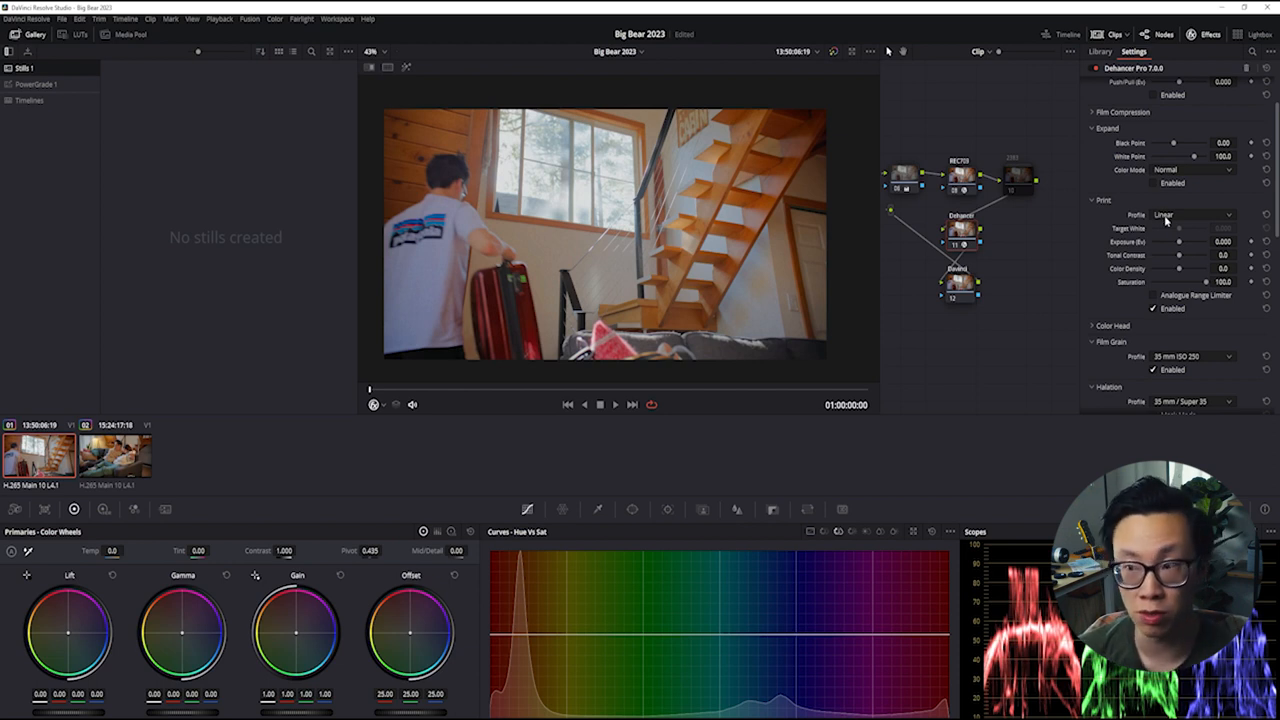
# Step: Browse the print profile list and leave it on Linear
pyautogui.click(1190, 216)
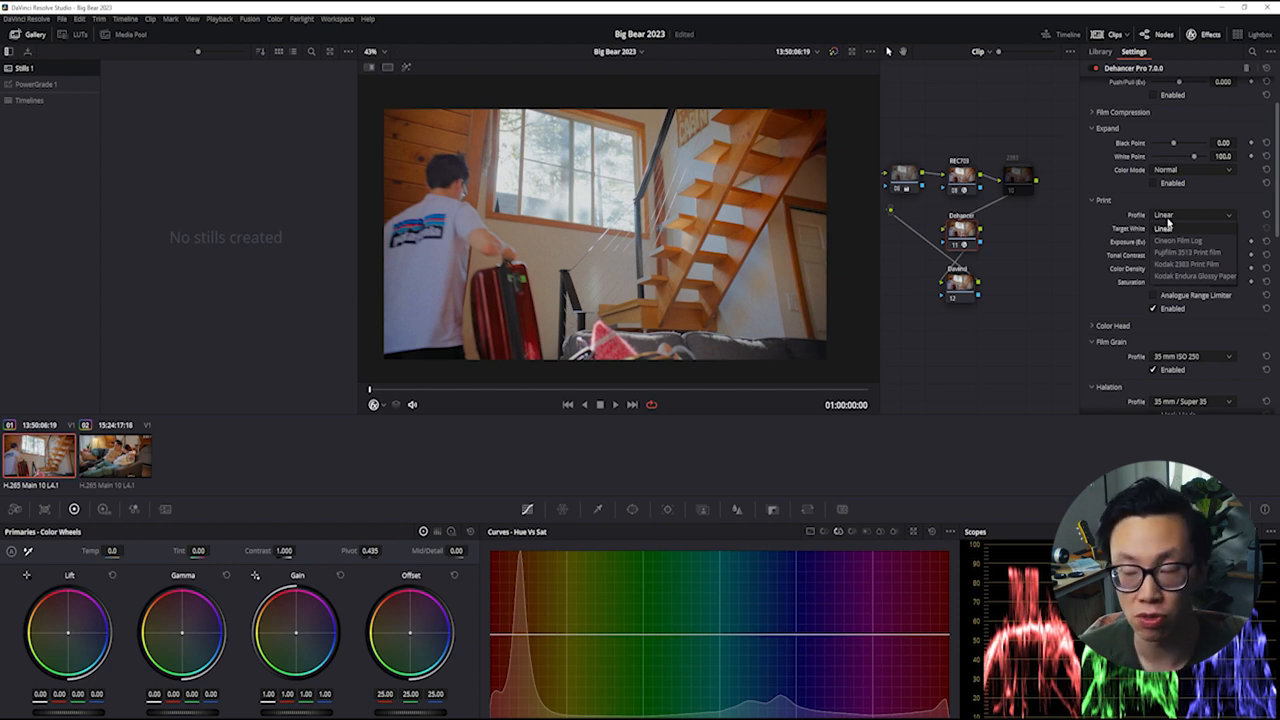
pyautogui.click(1164, 228)
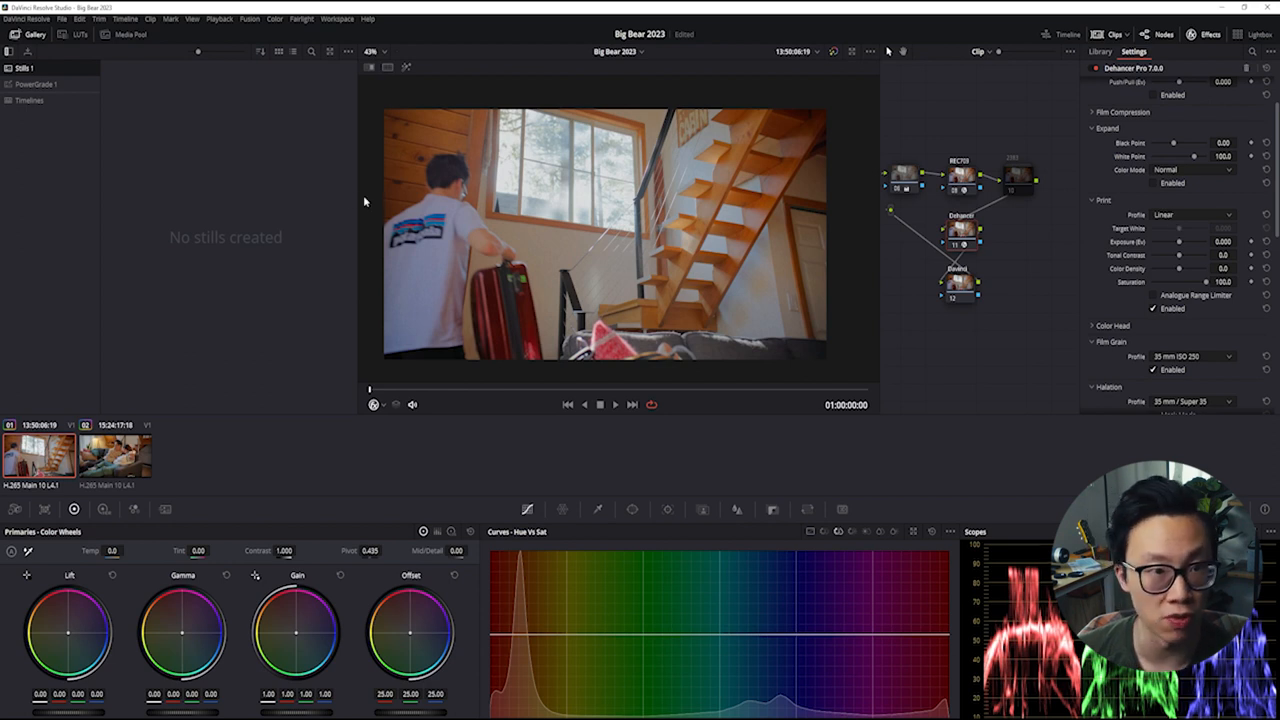
# Step: Show the Film Looks LUTs, then set Dehancer's print profile to Kodak 2383 Print Film
pyautogui.click(80, 34)
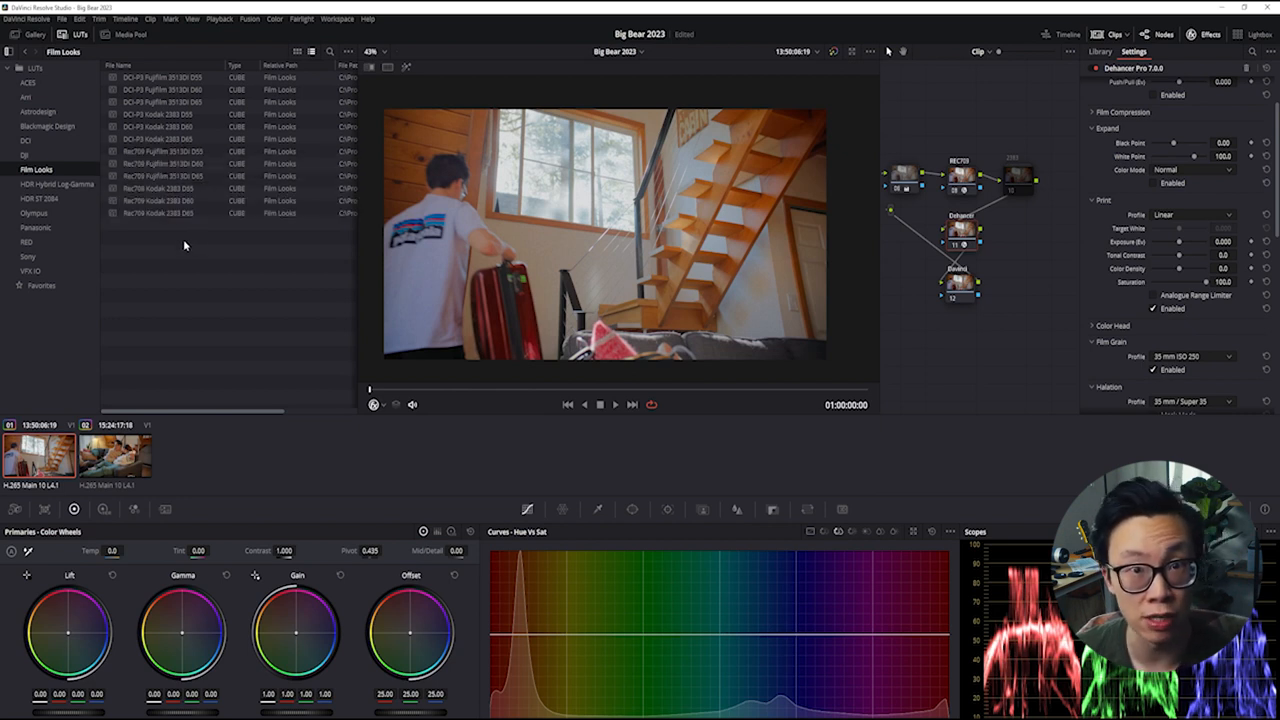
pyautogui.click(1190, 216)
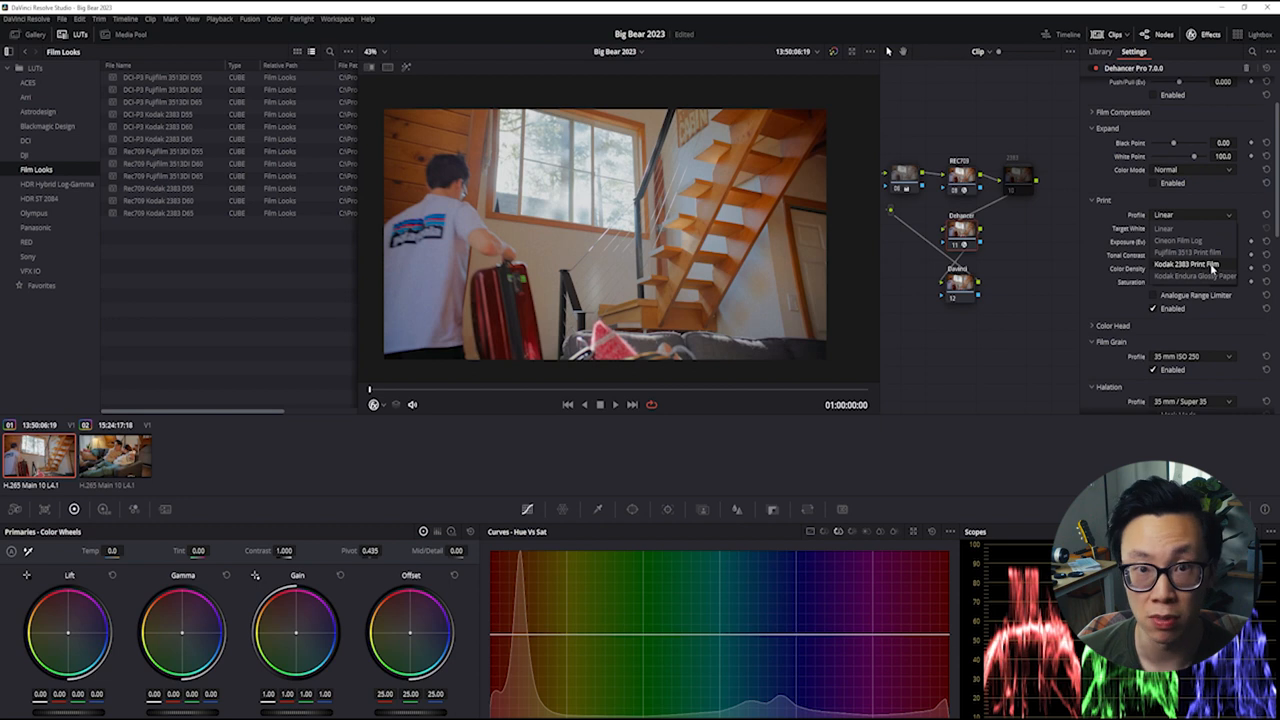
pyautogui.click(1190, 216)
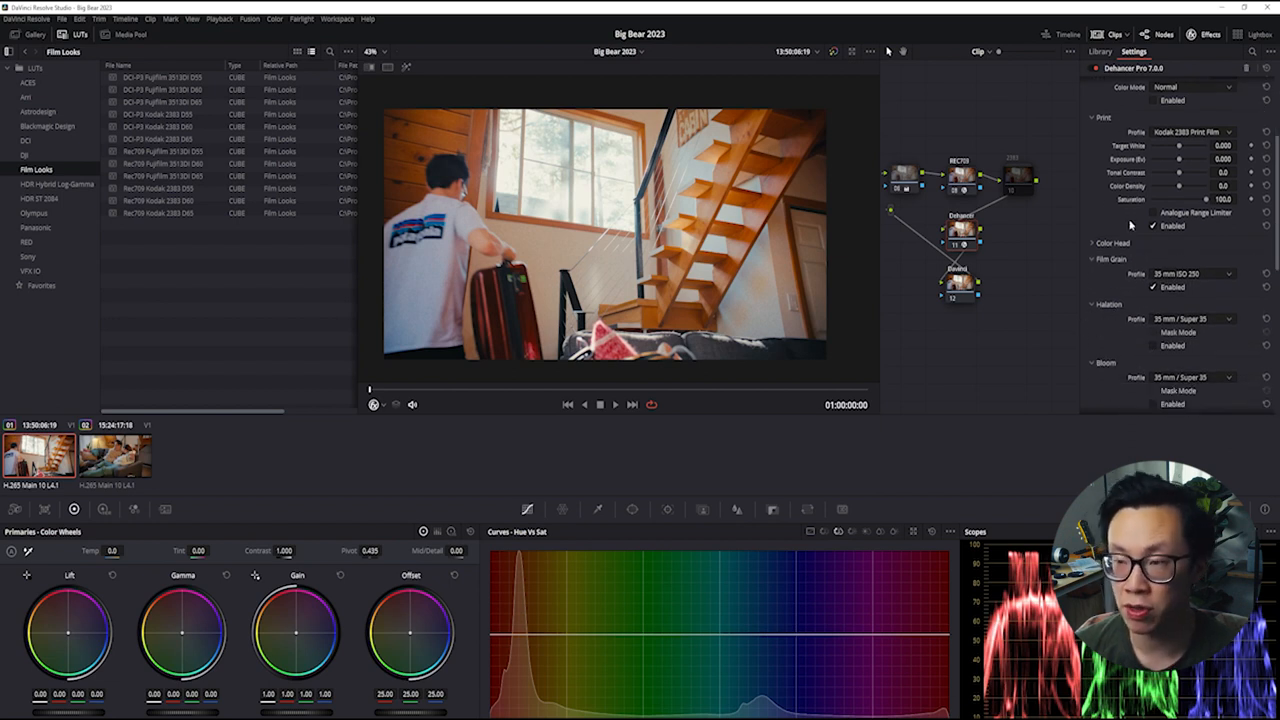
pyautogui.scroll(-3)
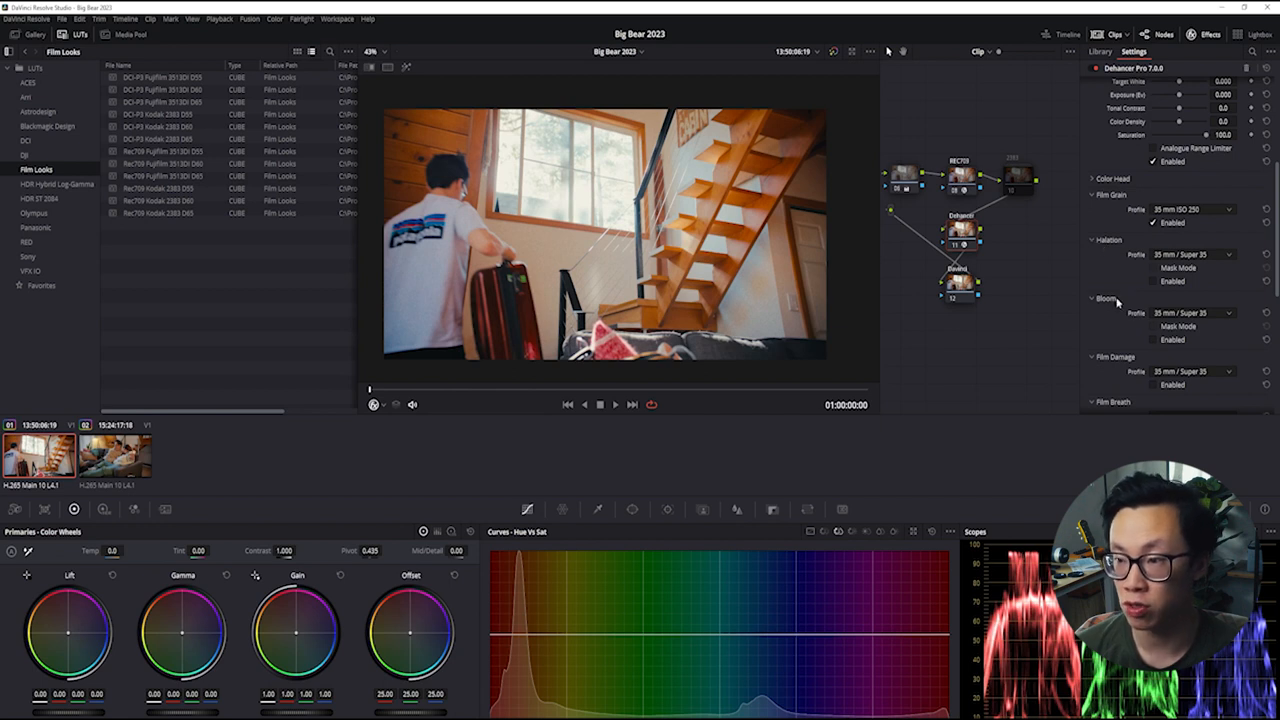
pyautogui.scroll(-3)
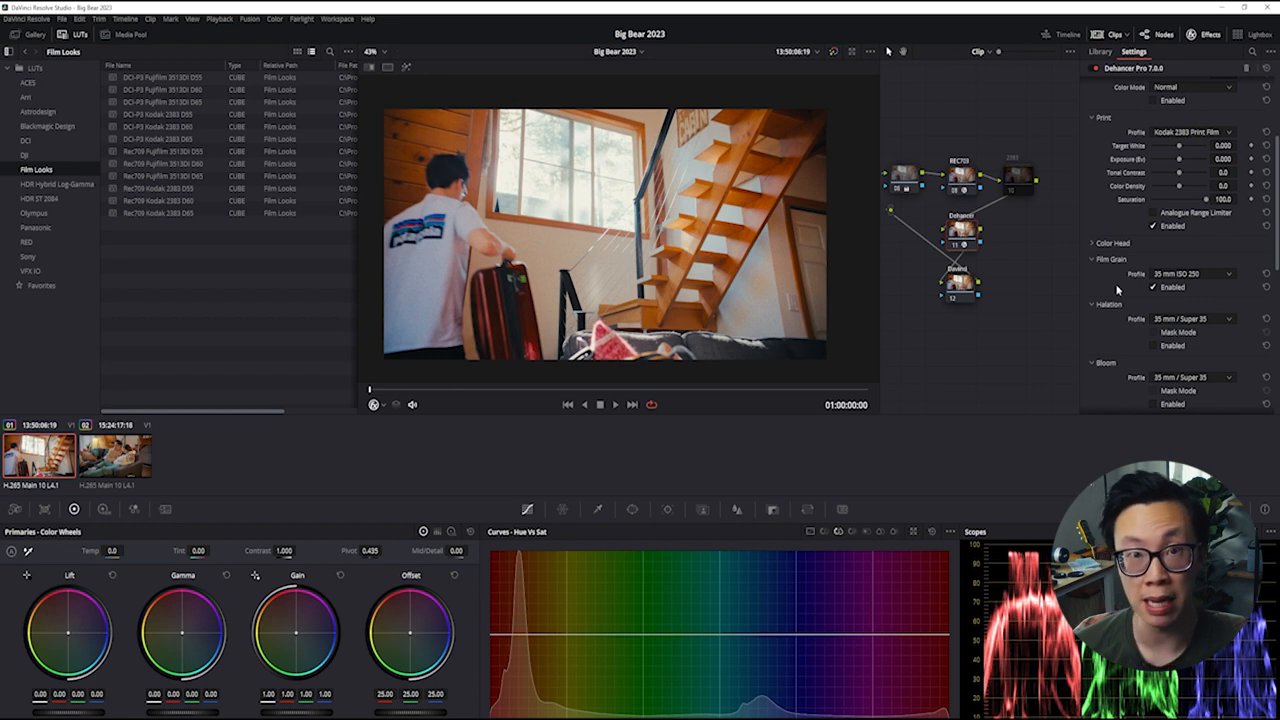
pyautogui.moveTo(1104, 280)
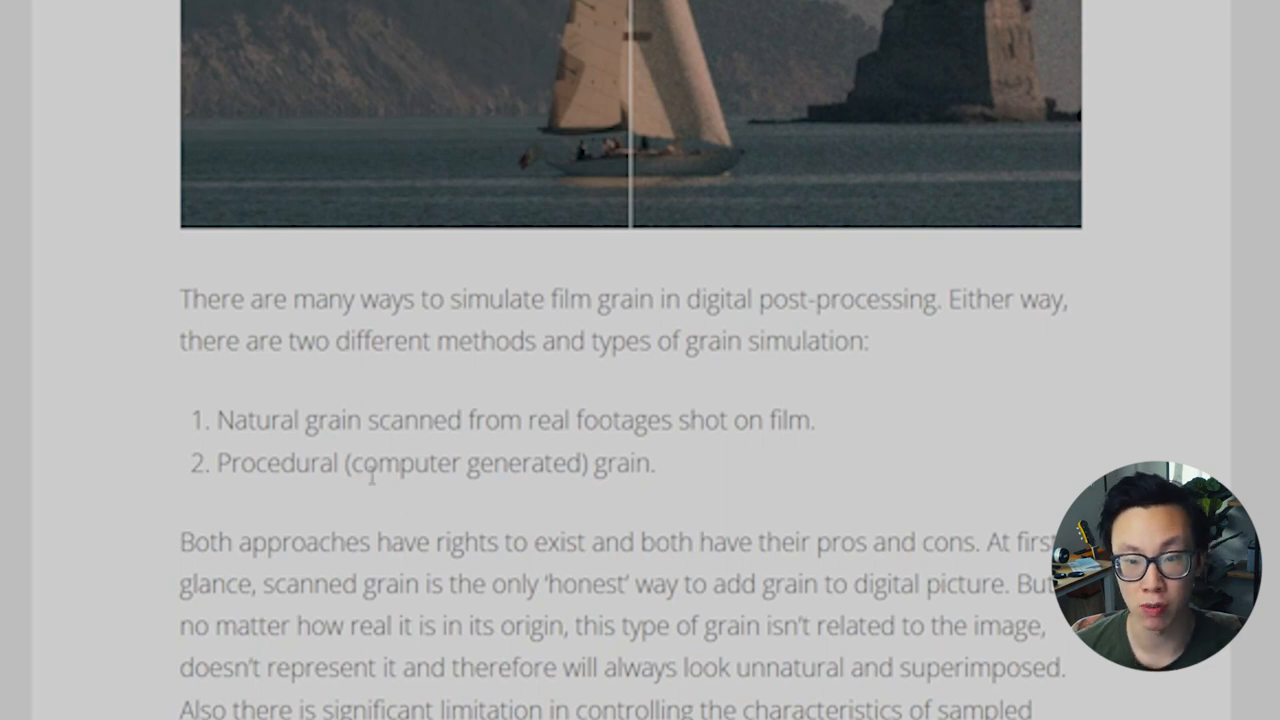
pyautogui.moveTo(996, 492)
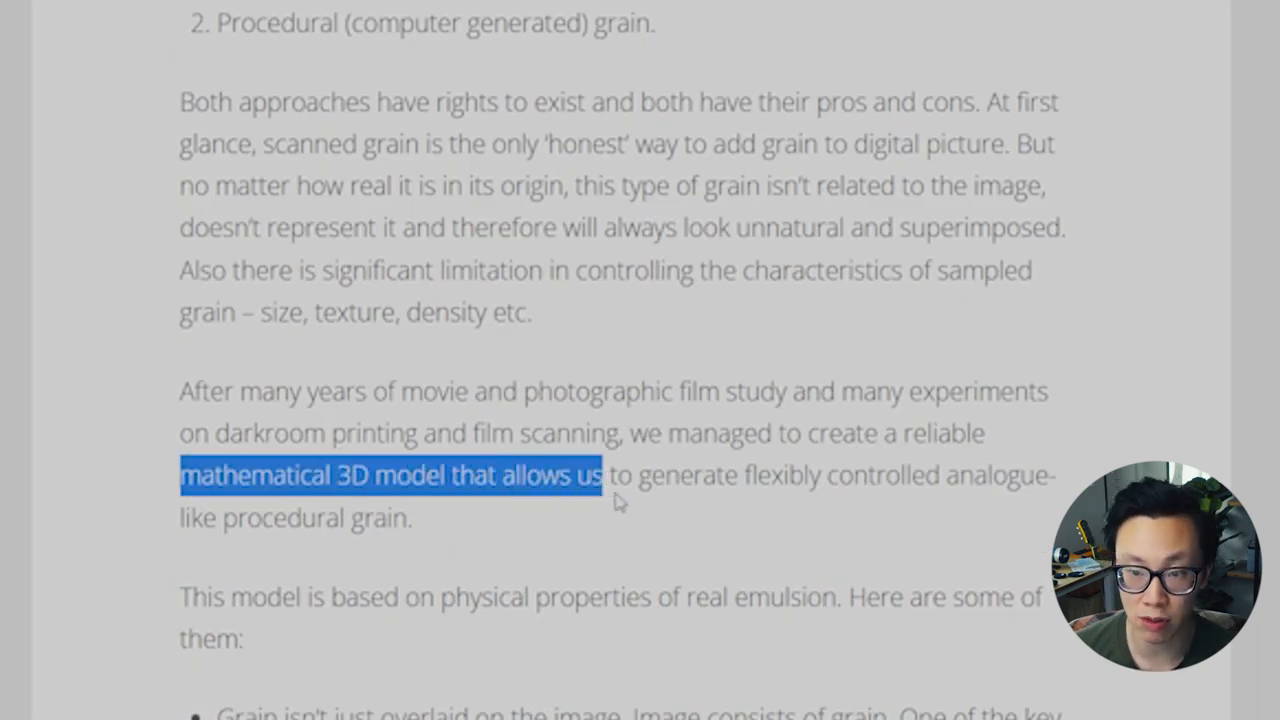
# Step: Highlight the article sentence about the mathematical 3D grain model, then return to Resolve
pyautogui.moveTo(604, 476); pyautogui.dragTo(956, 476)
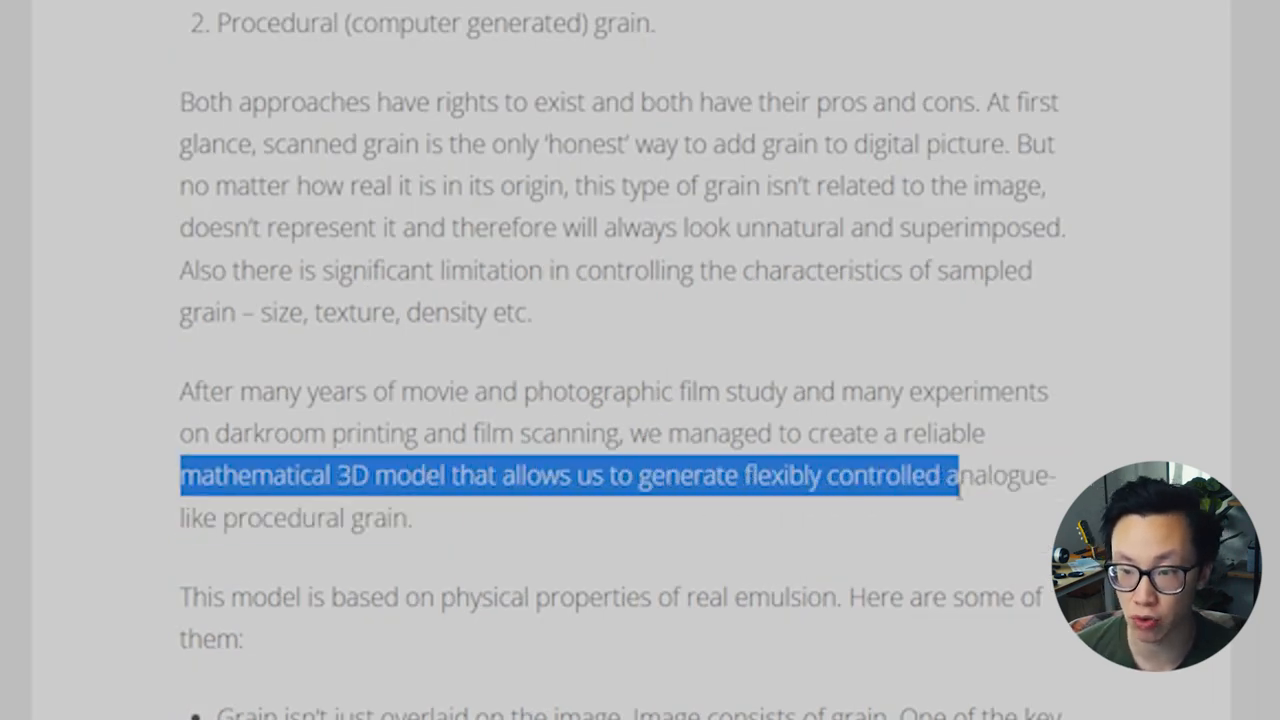
pyautogui.click(404, 530)
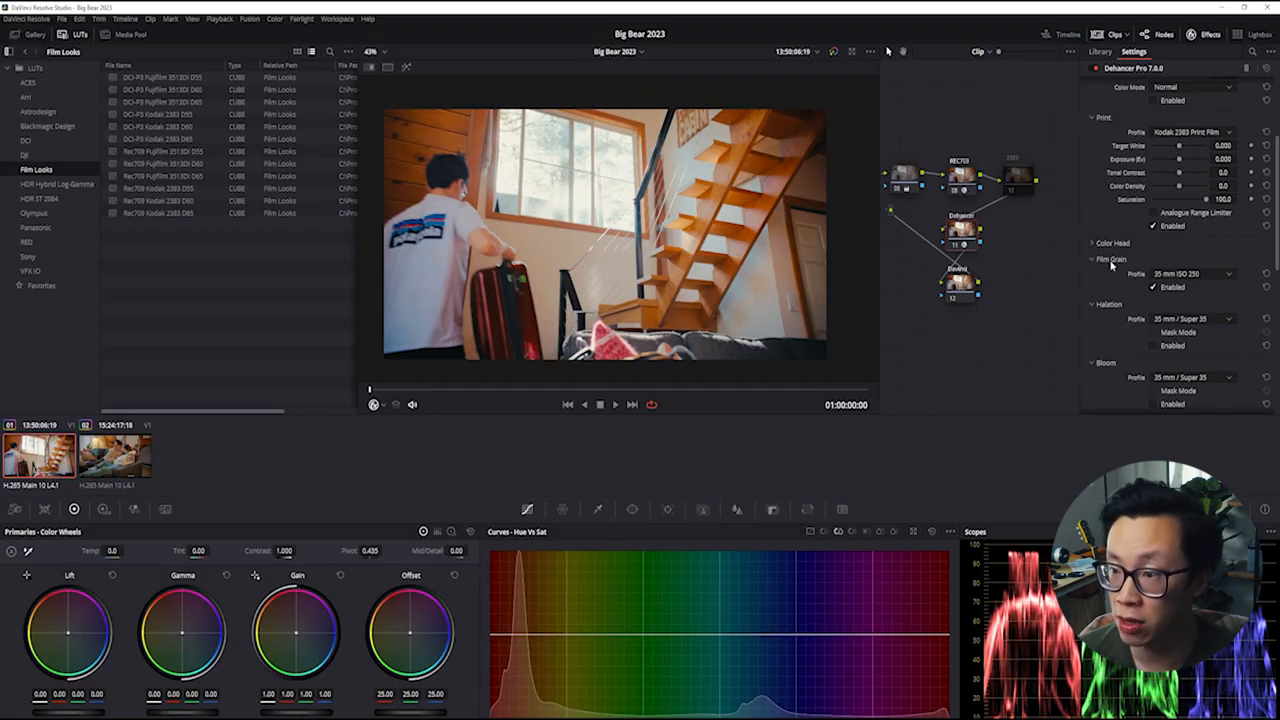
# Step: Switch Dehancer's Film Grain profile to a different film stock
pyautogui.click(1180, 272)
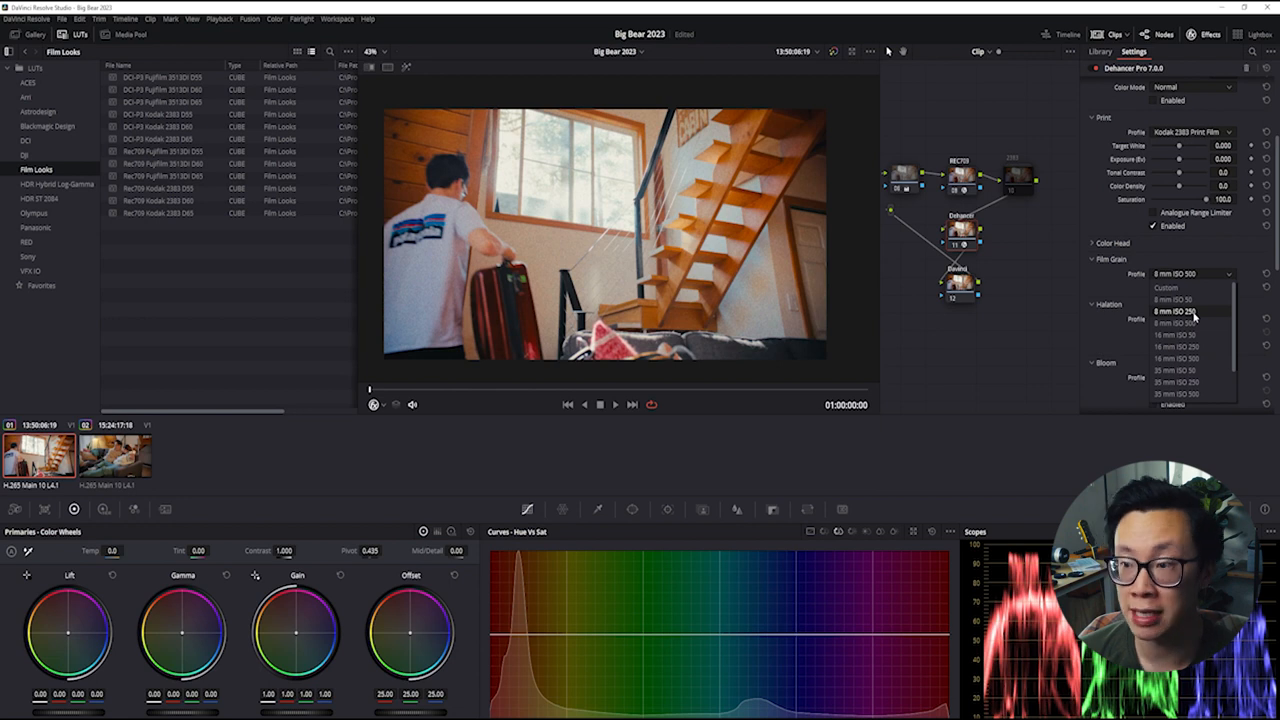
pyautogui.moveTo(1184, 346)
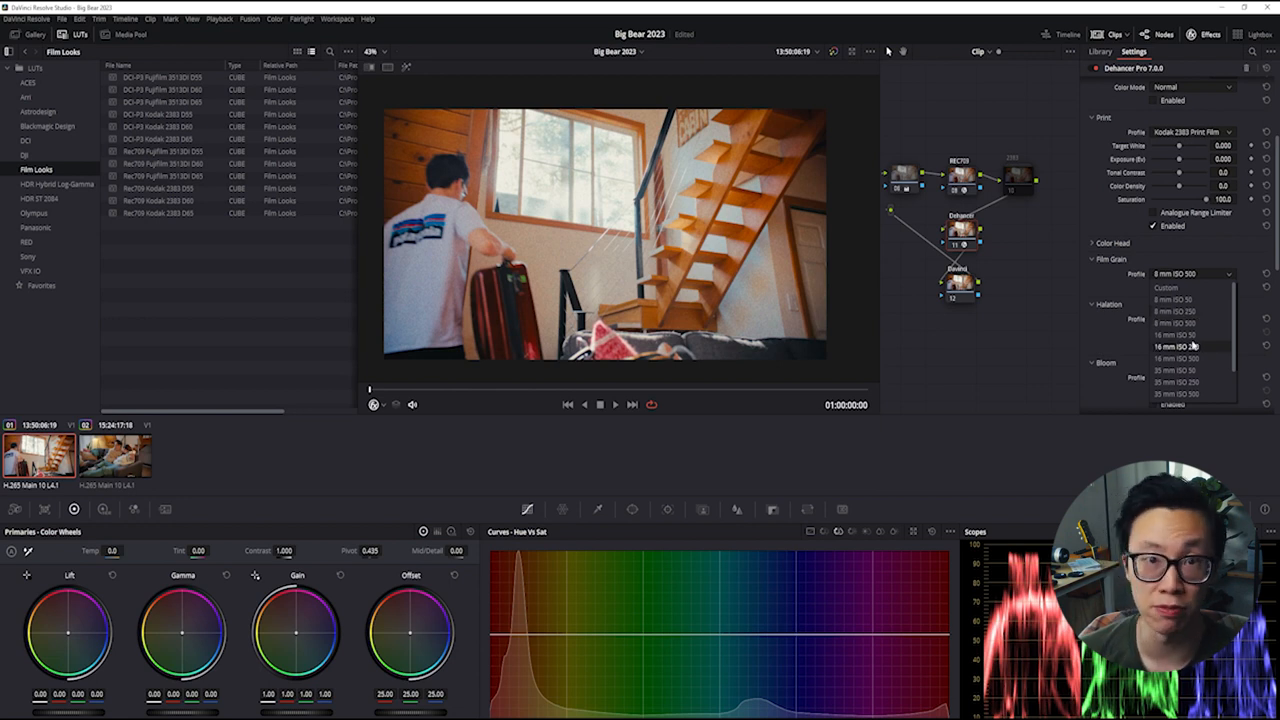
pyautogui.moveTo(1190, 348)
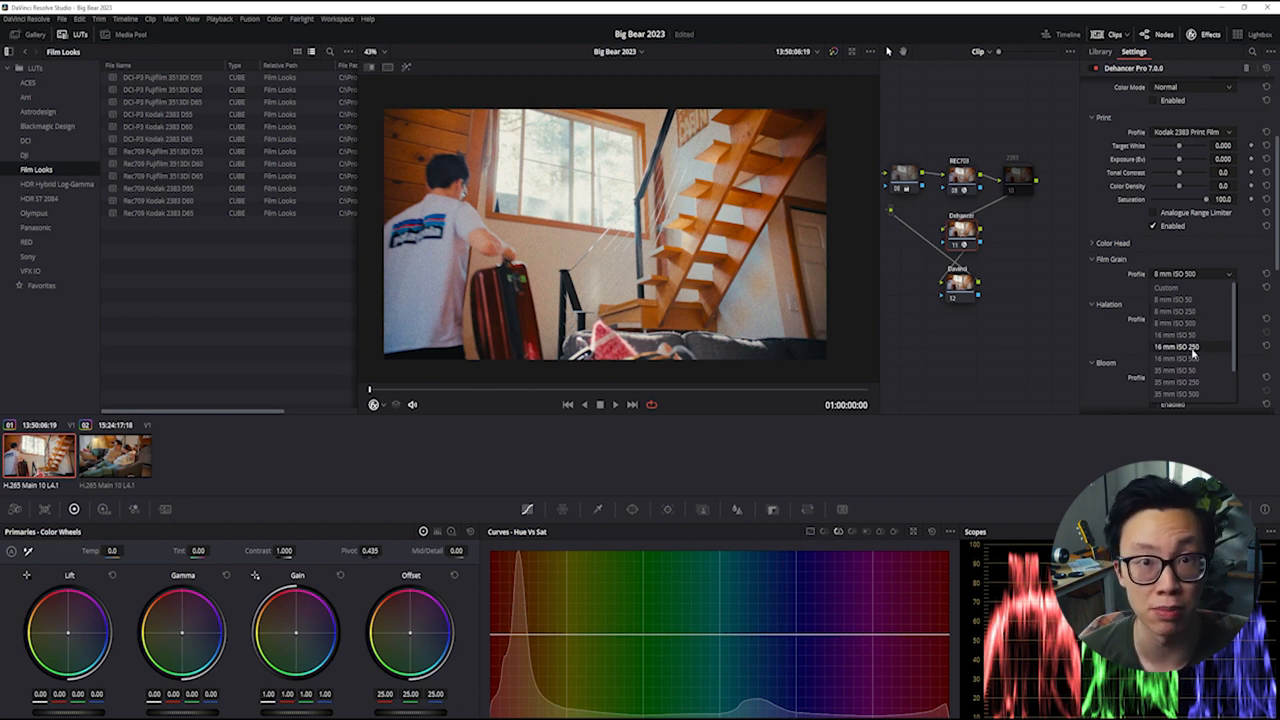
pyautogui.click(1184, 288)
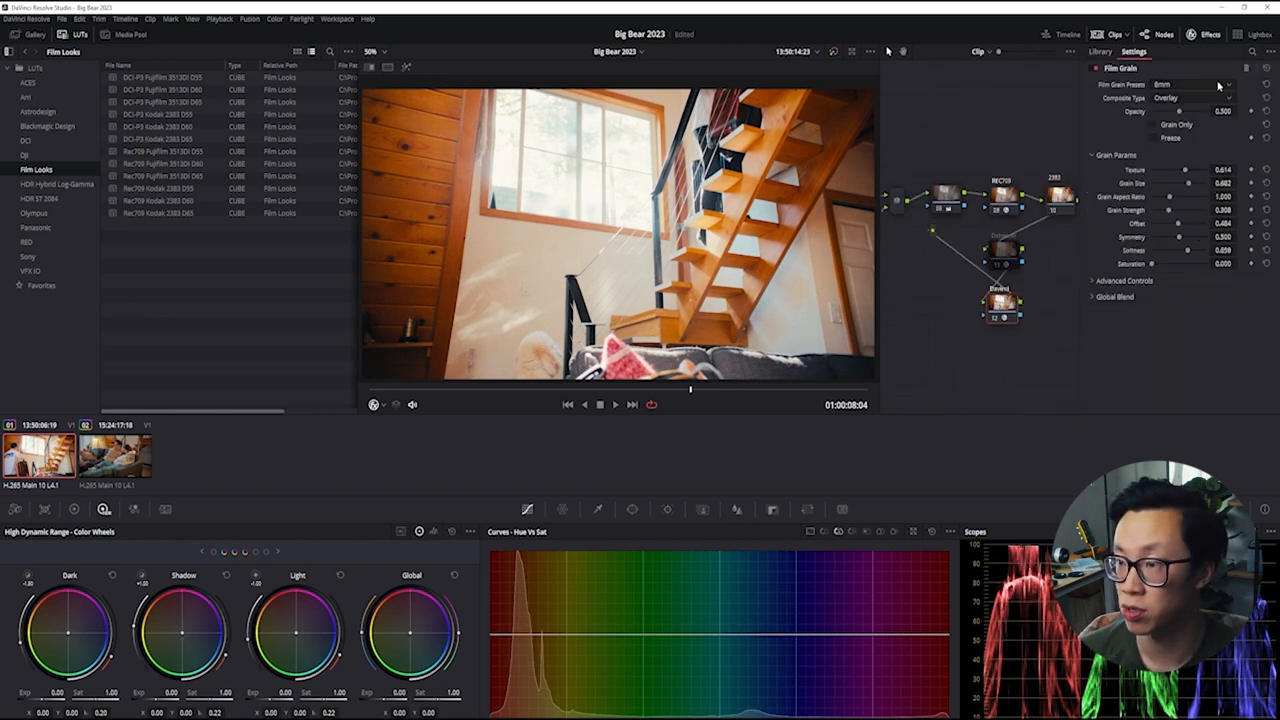
# Step: Pick another preset in Resolve's Film Grain effect and adjust its texture value
pyautogui.click(1196, 98)
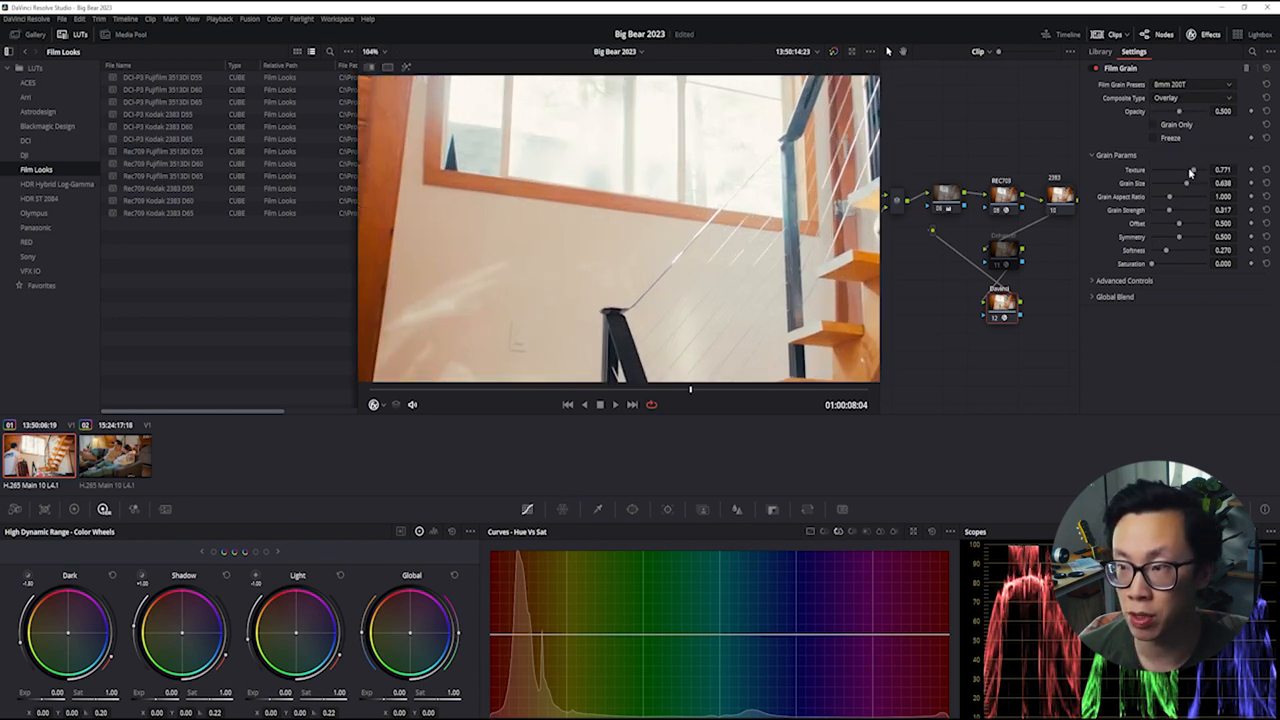
pyautogui.click(1100, 52)
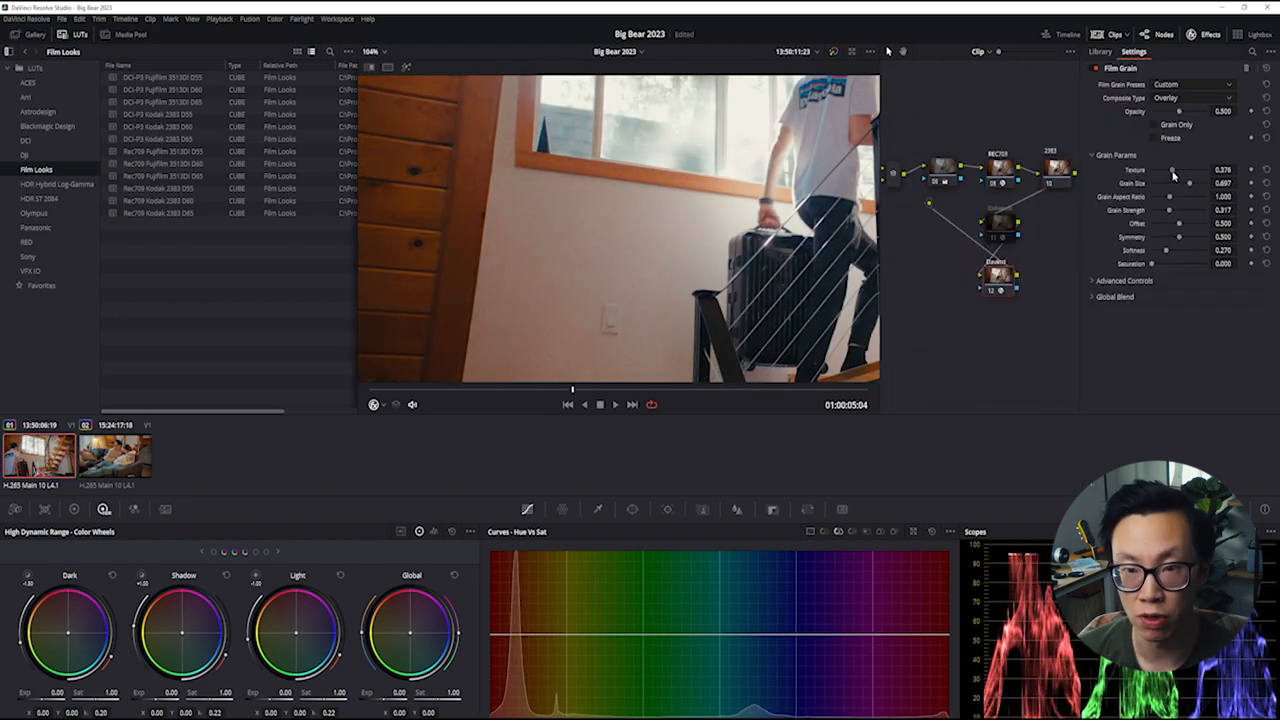
pyautogui.moveTo(1170, 170); pyautogui.dragTo(1184, 170)
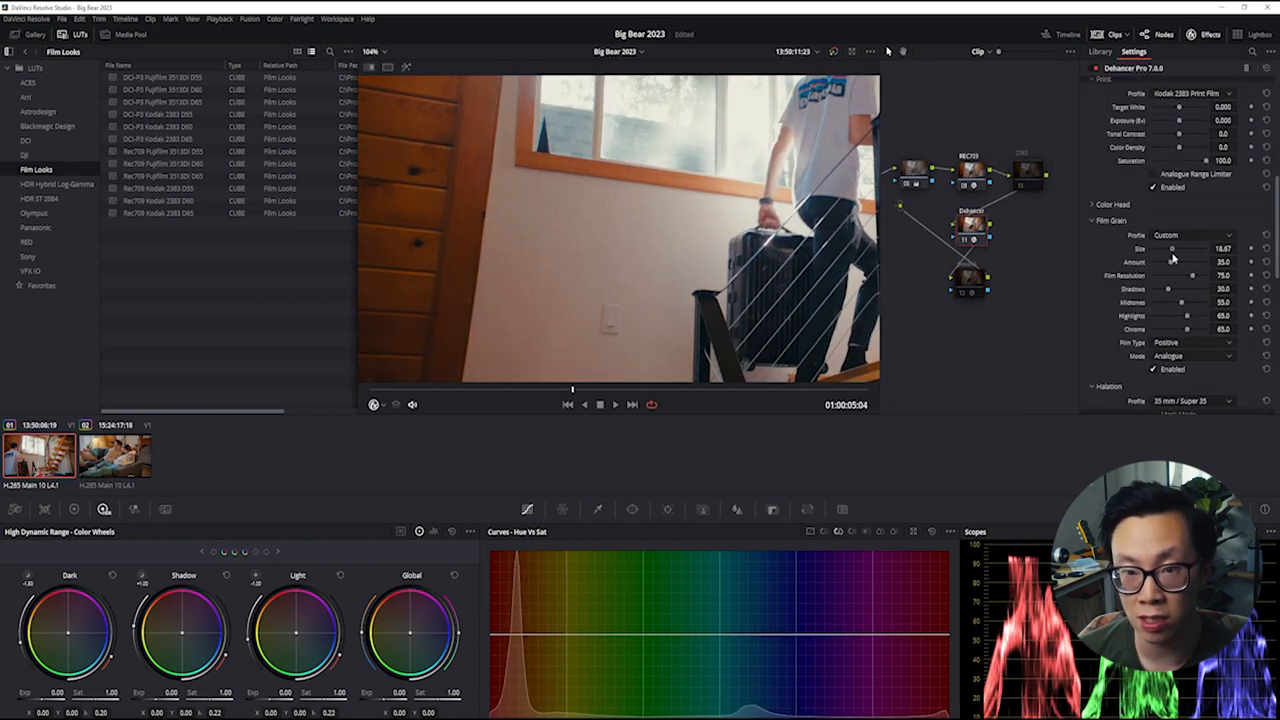
# Step: Drag Dehancer's grain Size and Amount sliders to a coarser, stronger custom grain
pyautogui.moveTo(1172, 248); pyautogui.dragTo(1204, 248)
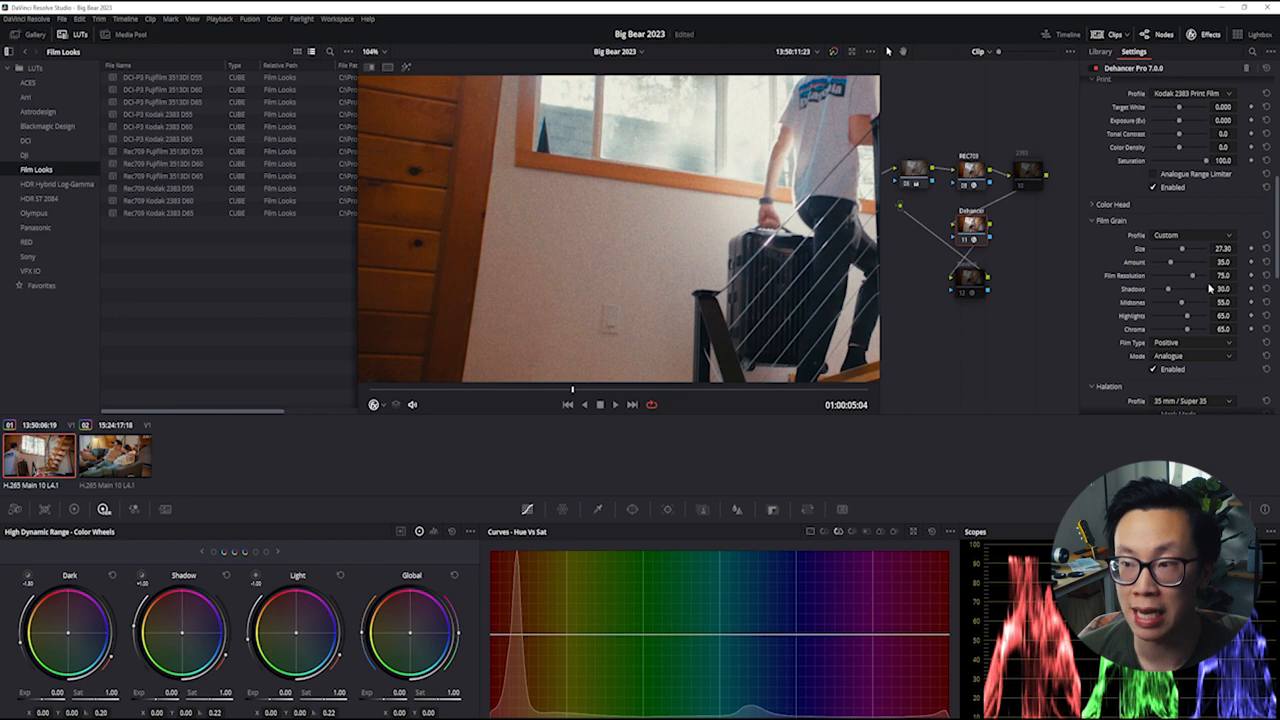
pyautogui.moveTo(1150, 260); pyautogui.dragTo(1204, 260)
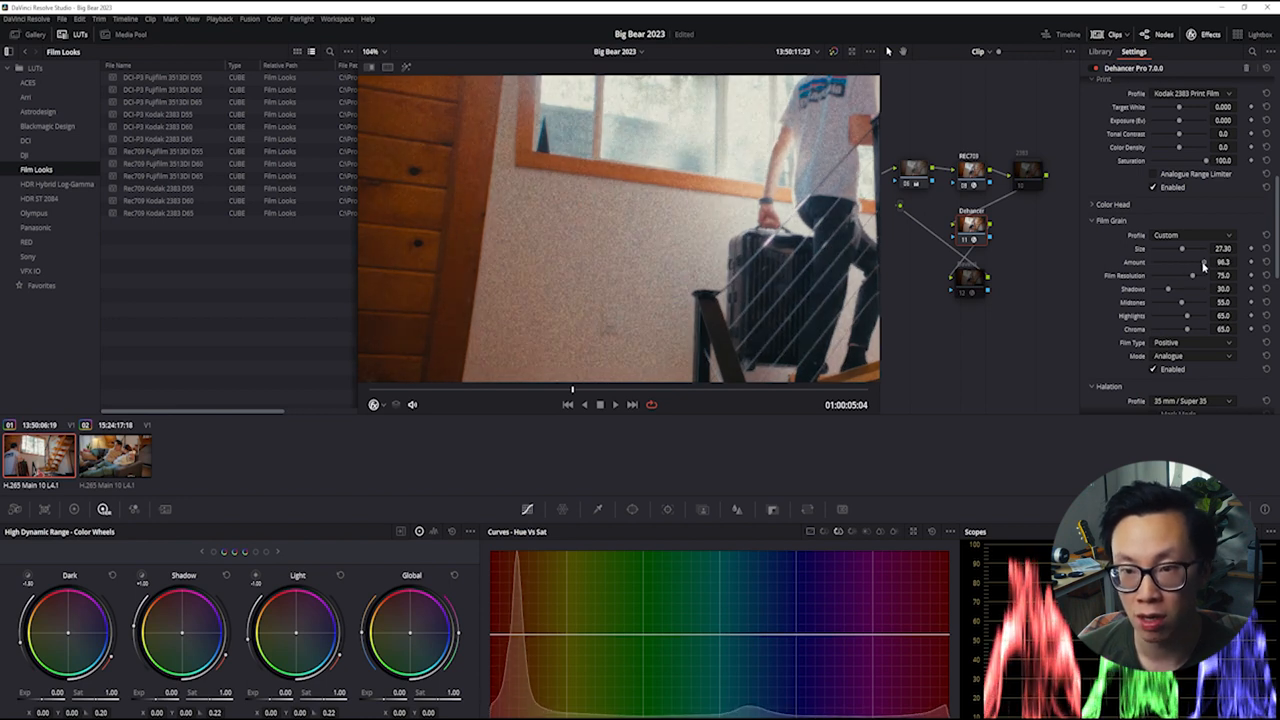
pyautogui.moveTo(1188, 260); pyautogui.dragTo(1166, 260)
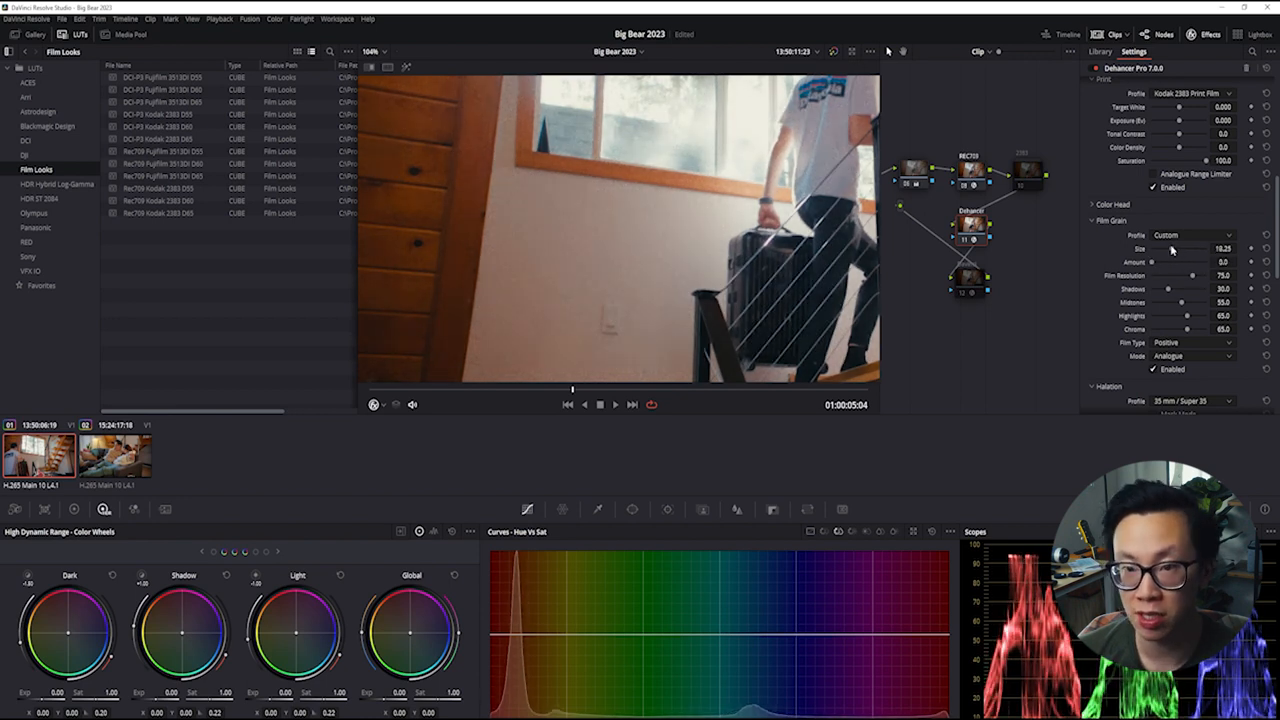
pyautogui.moveTo(1176, 248); pyautogui.dragTo(1210, 248)
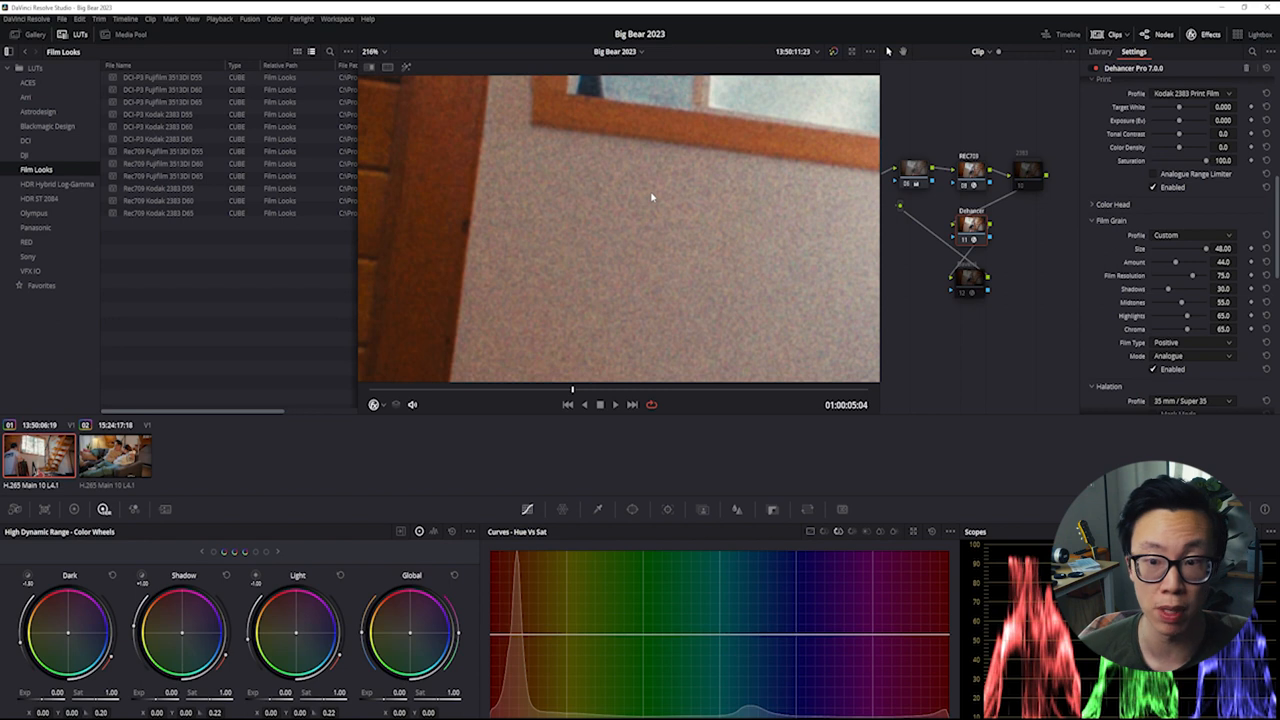
pyautogui.moveTo(600, 204)
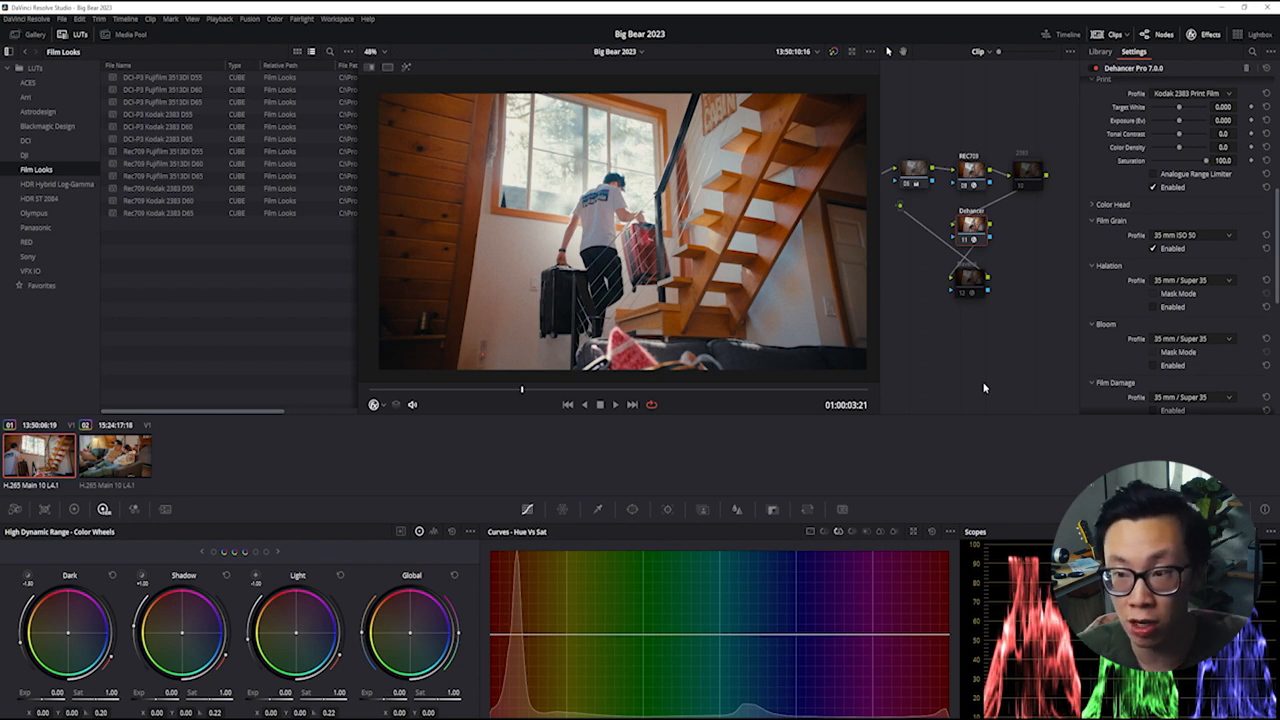
pyautogui.moveTo(940, 374)
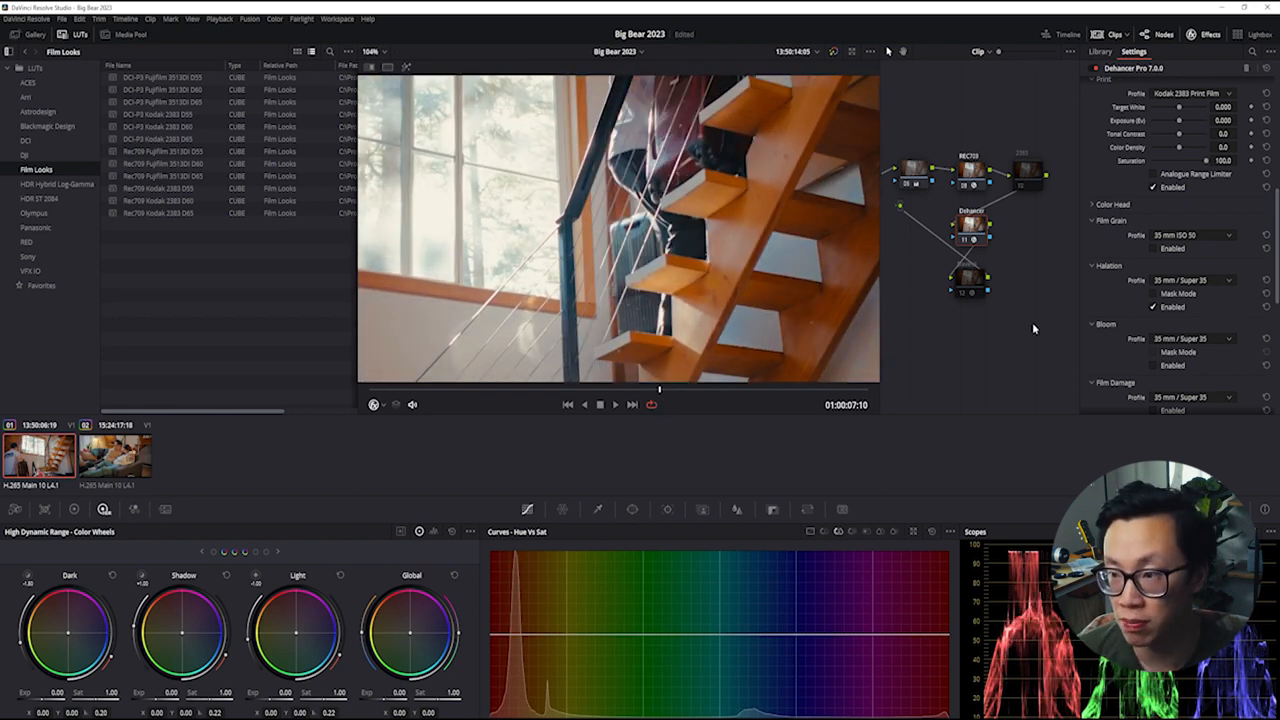
# Step: Try a custom Halation profile with tweaked parameters, then return to 35 mm / Super 35
pyautogui.click(1190, 280)
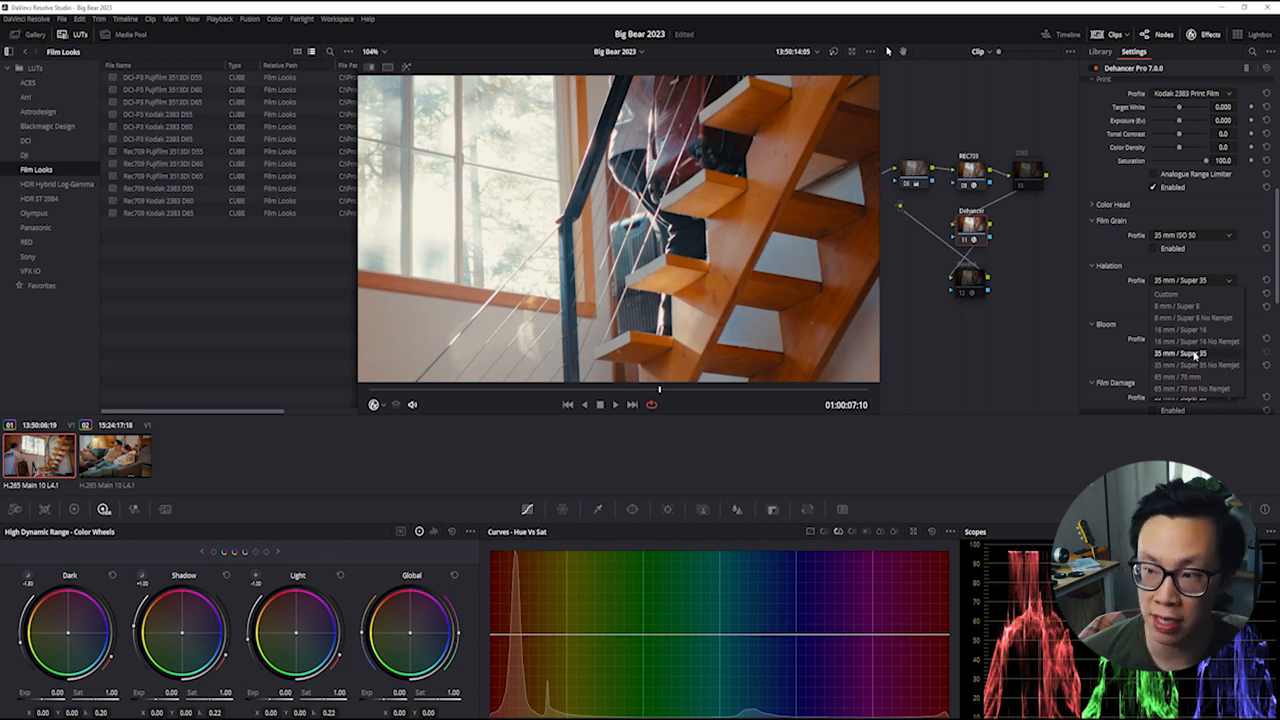
pyautogui.click(1196, 352)
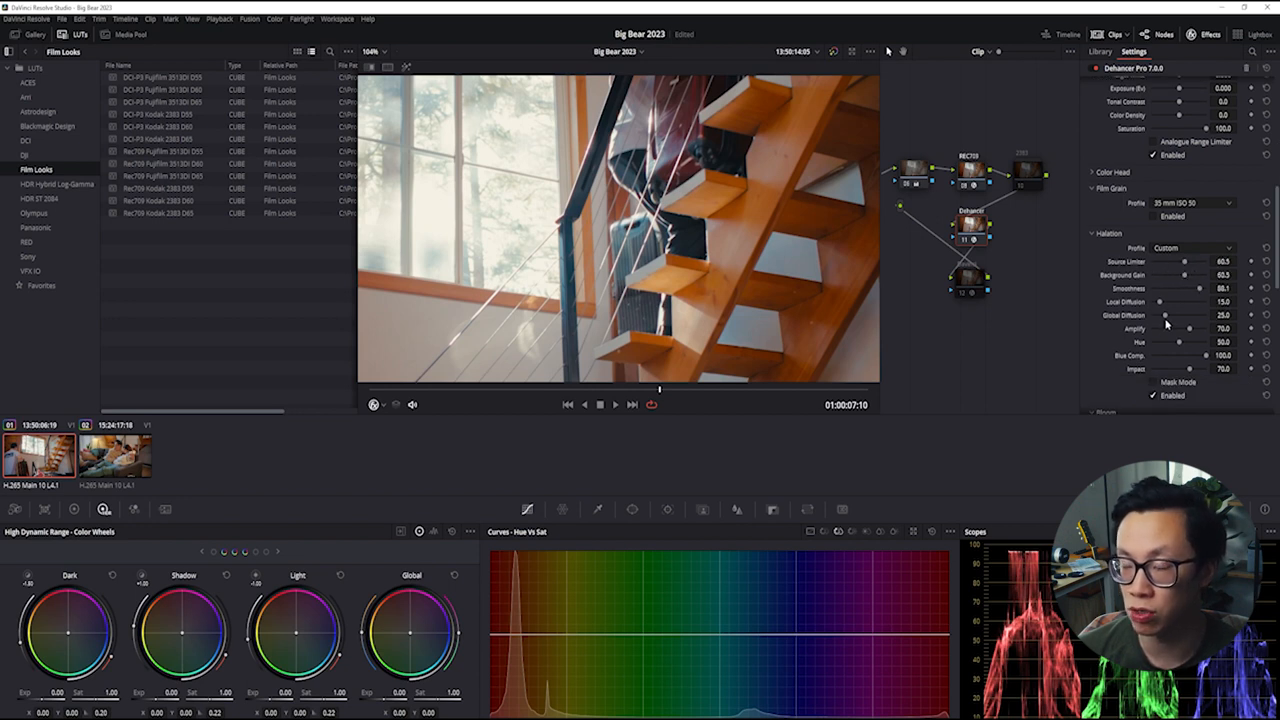
pyautogui.click(1218, 260)
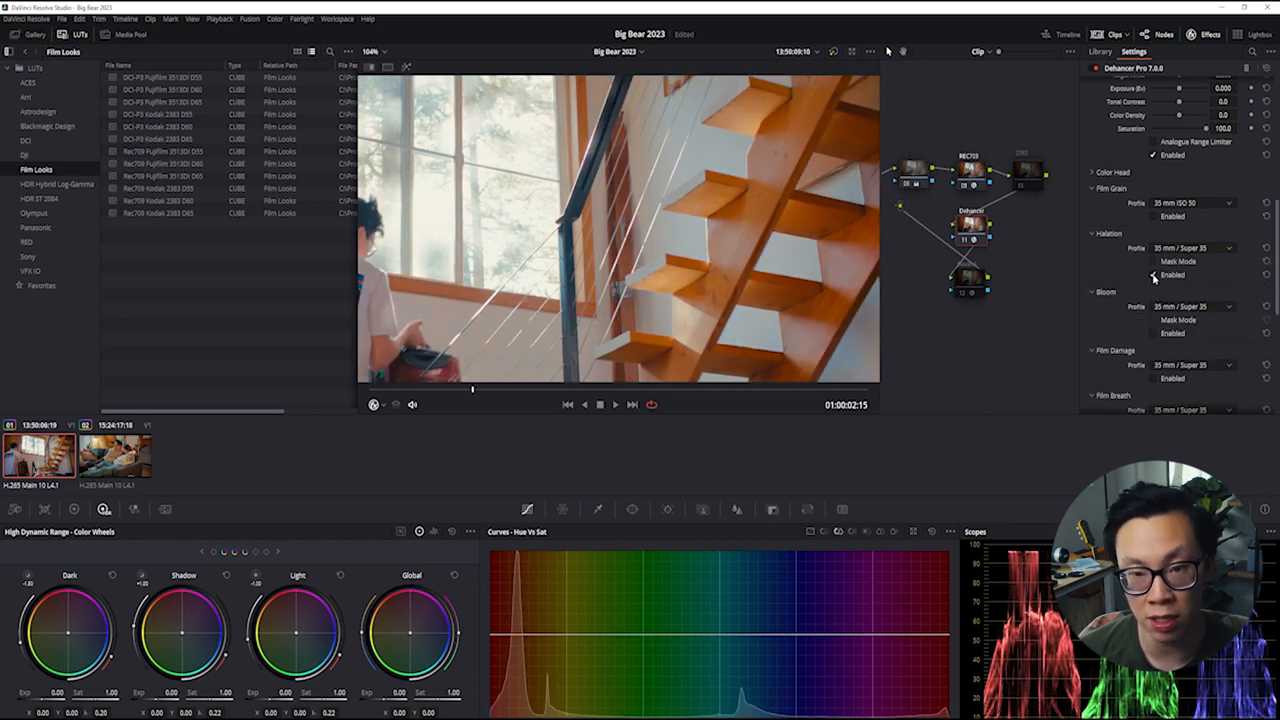
pyautogui.click(1152, 274)
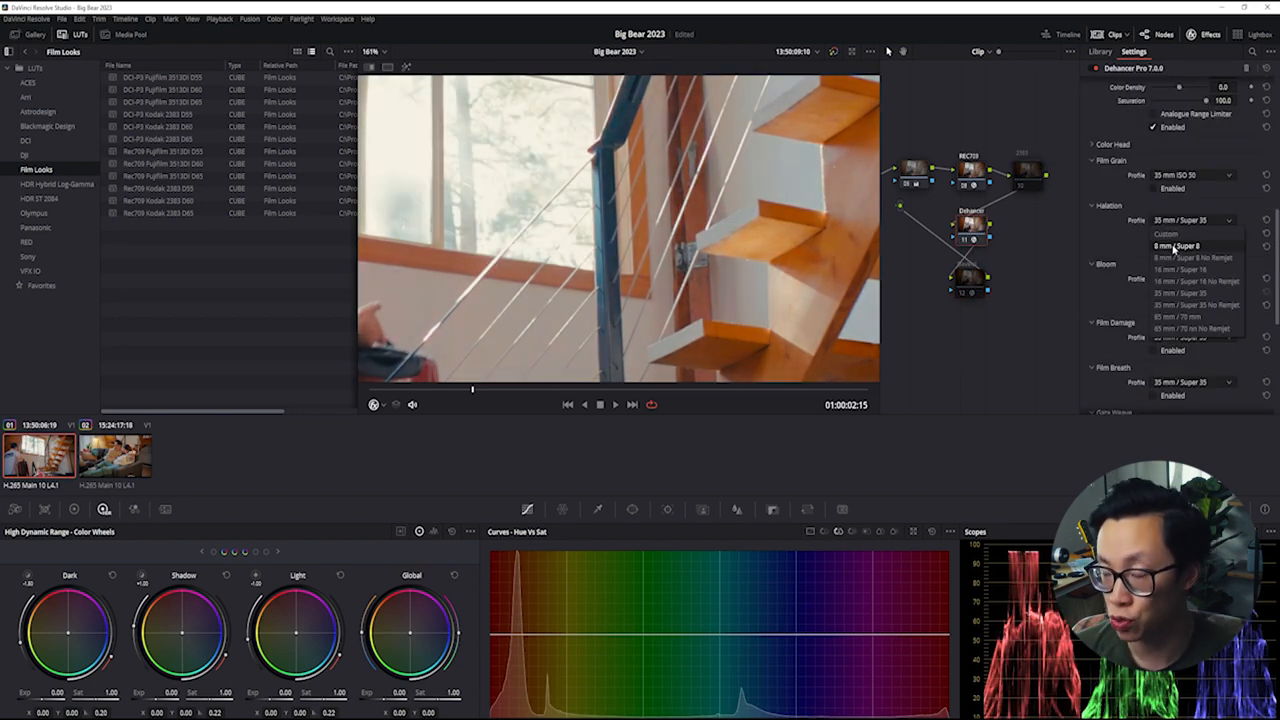
pyautogui.moveTo(1180, 268)
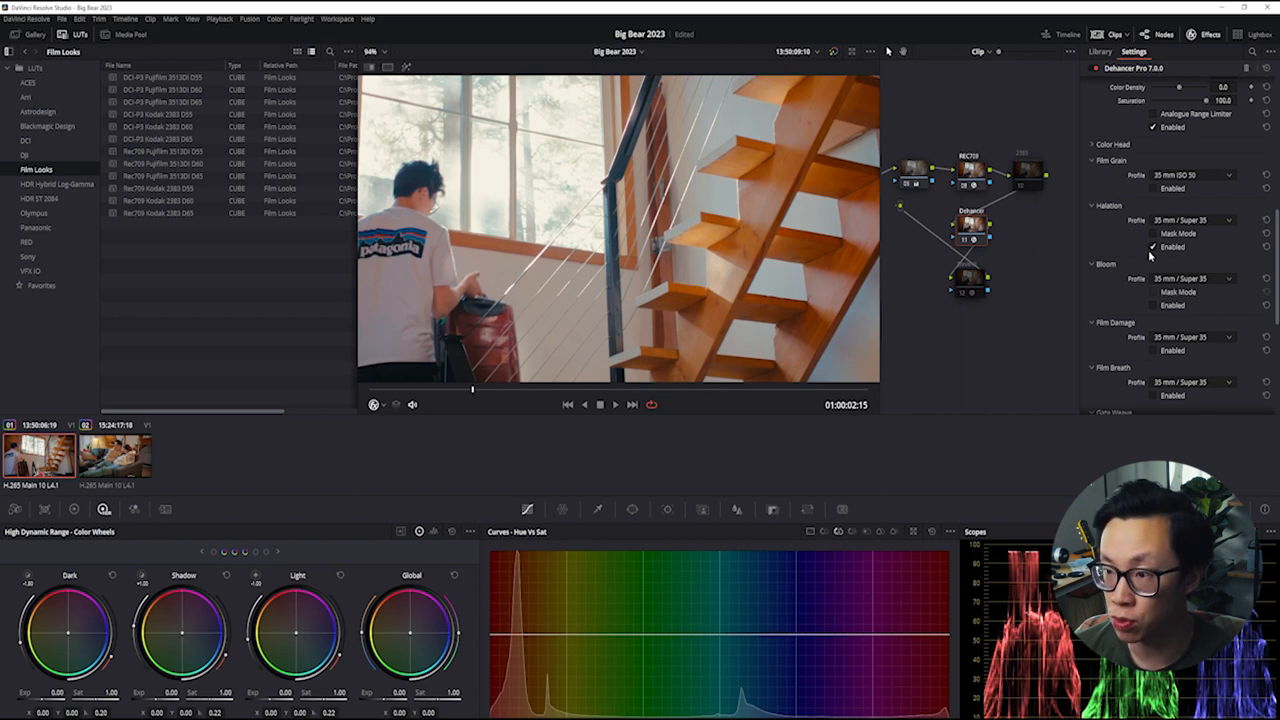
# Step: On the sofa clip, set Dehancer's Bloom to 8 mm / Super 8, then to 65 mm / 70 mm
pyautogui.click(112, 456)
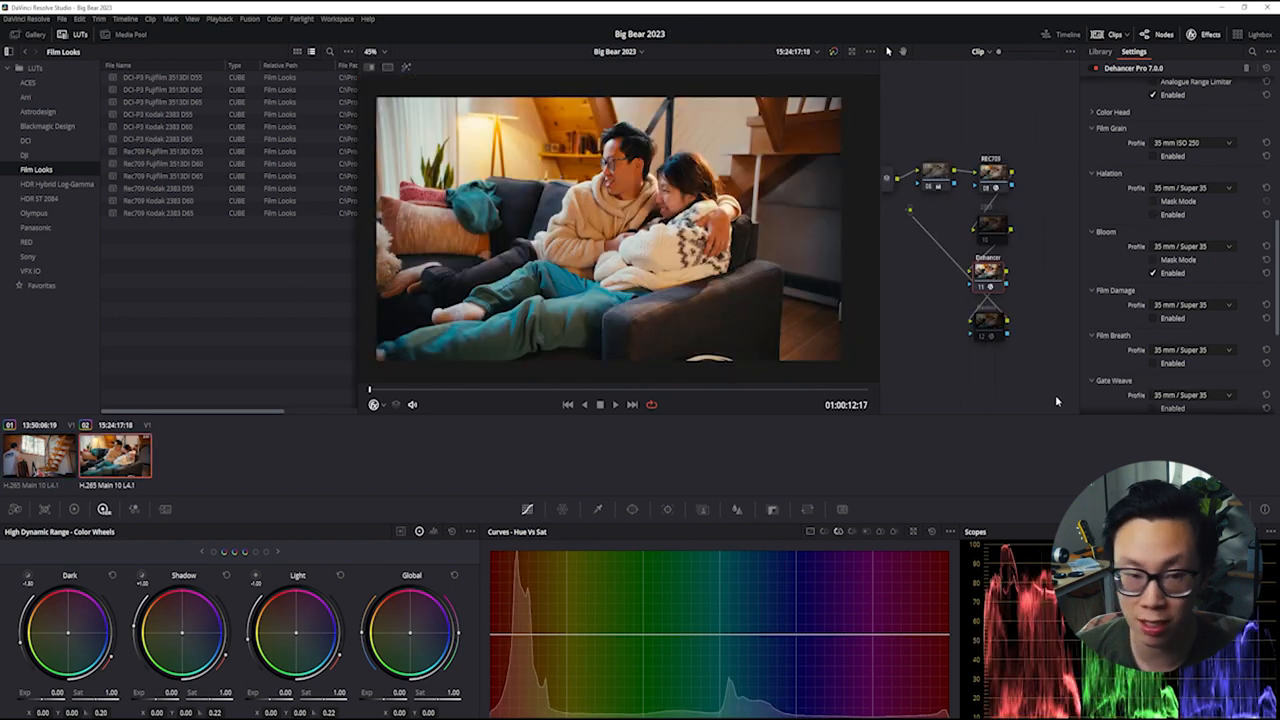
pyautogui.moveTo(1104, 260)
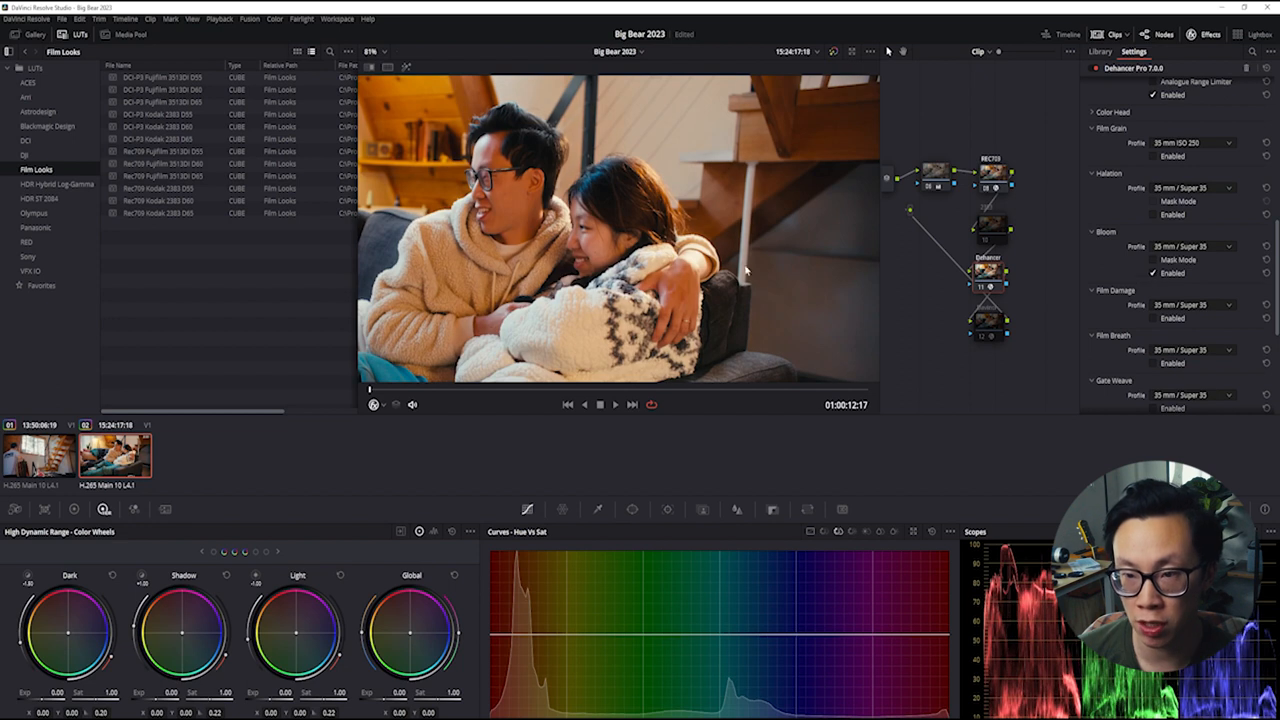
pyautogui.moveTo(750, 160)
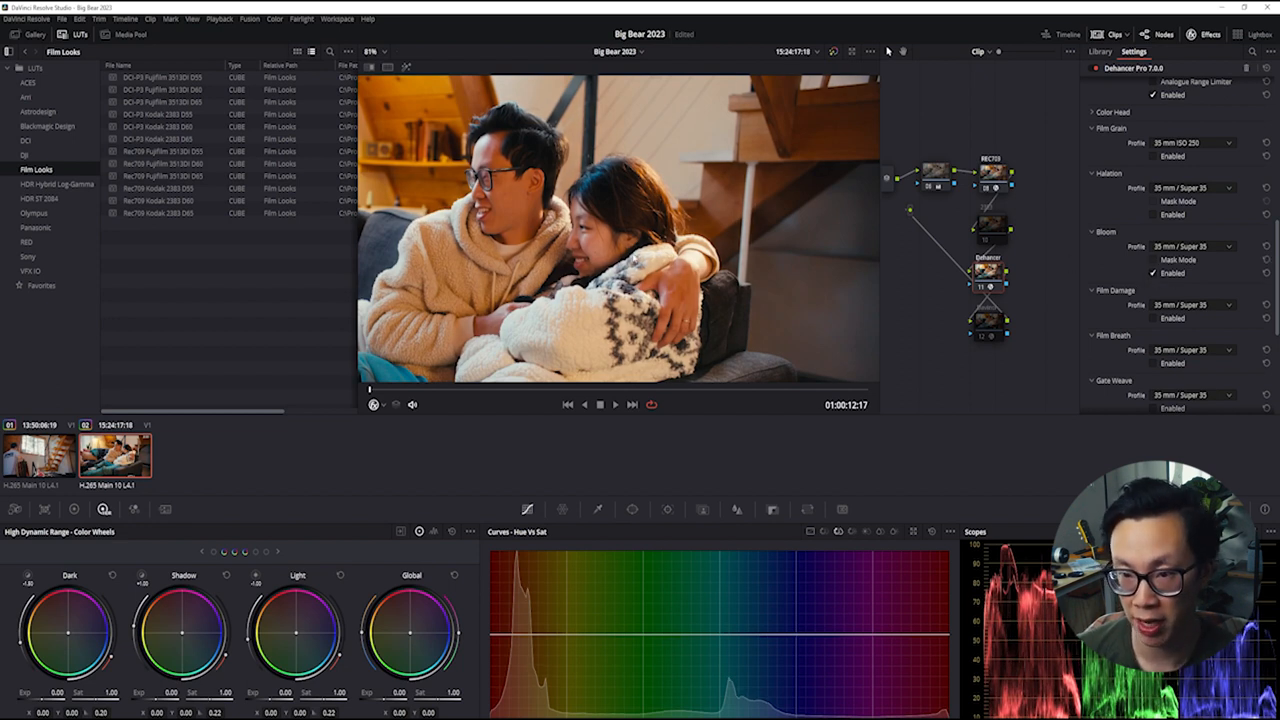
pyautogui.click(1190, 246)
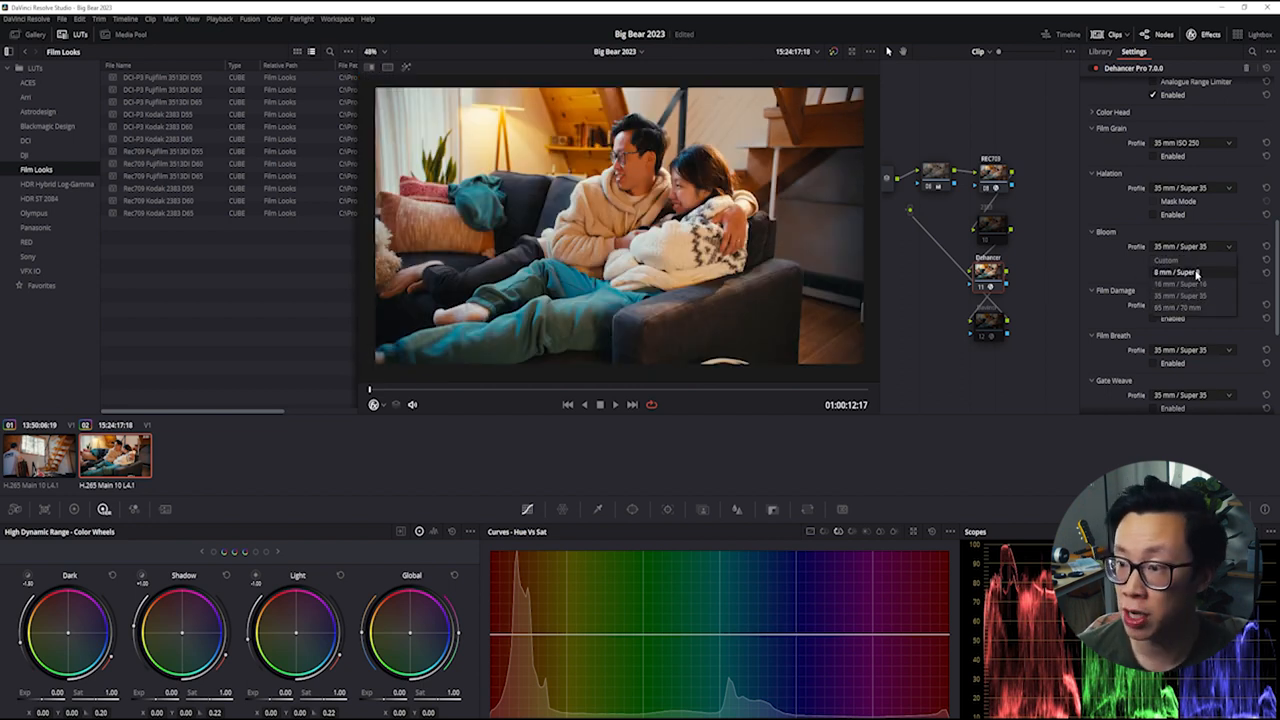
pyautogui.click(1186, 272)
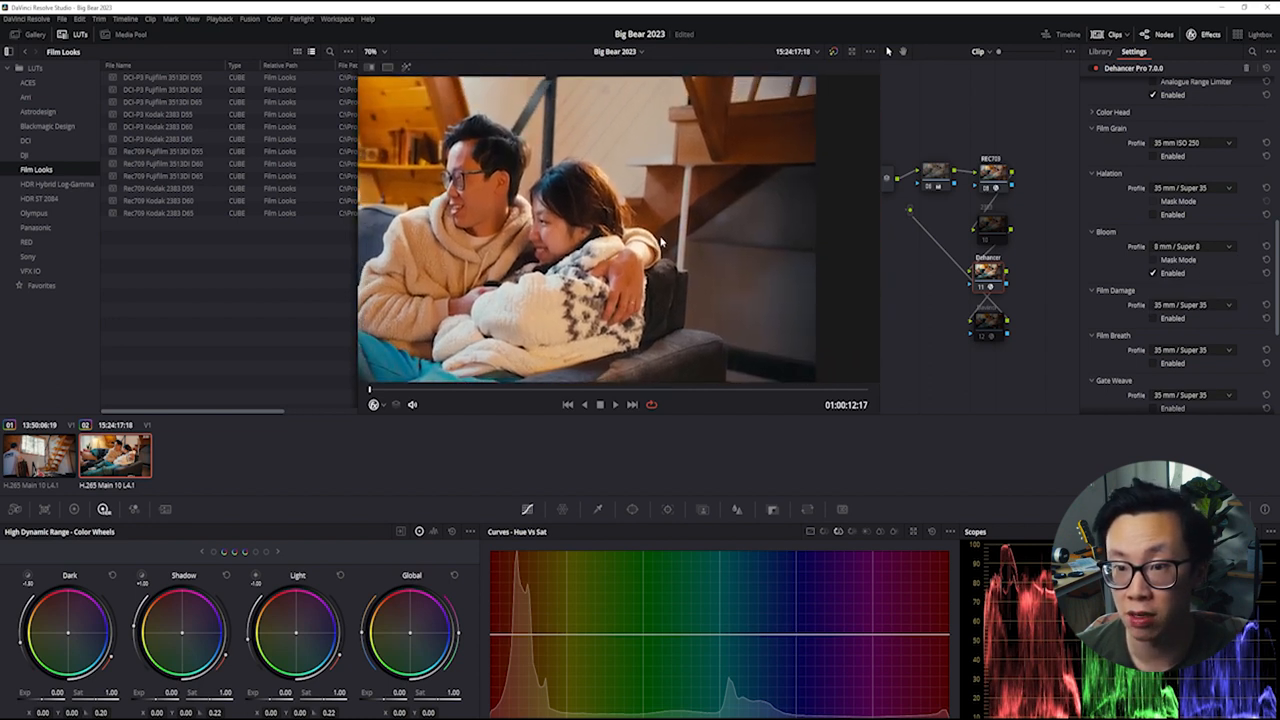
pyautogui.click(1190, 246)
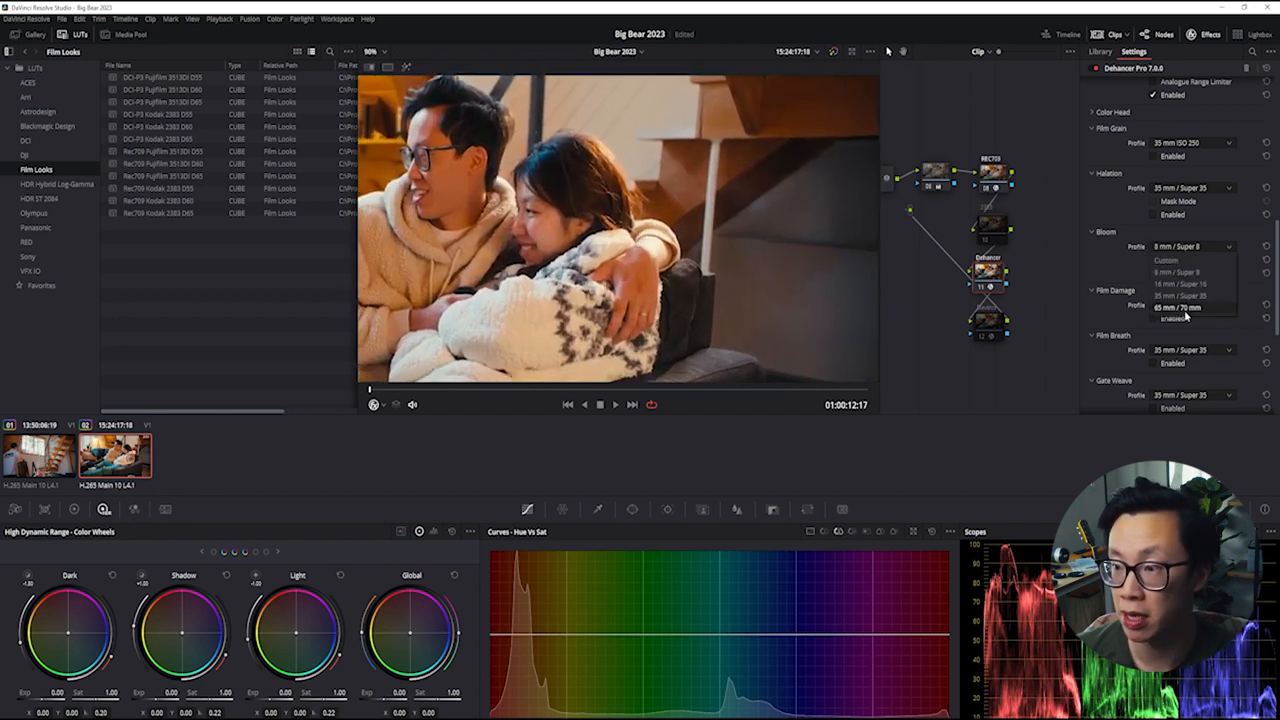
pyautogui.click(1190, 308)
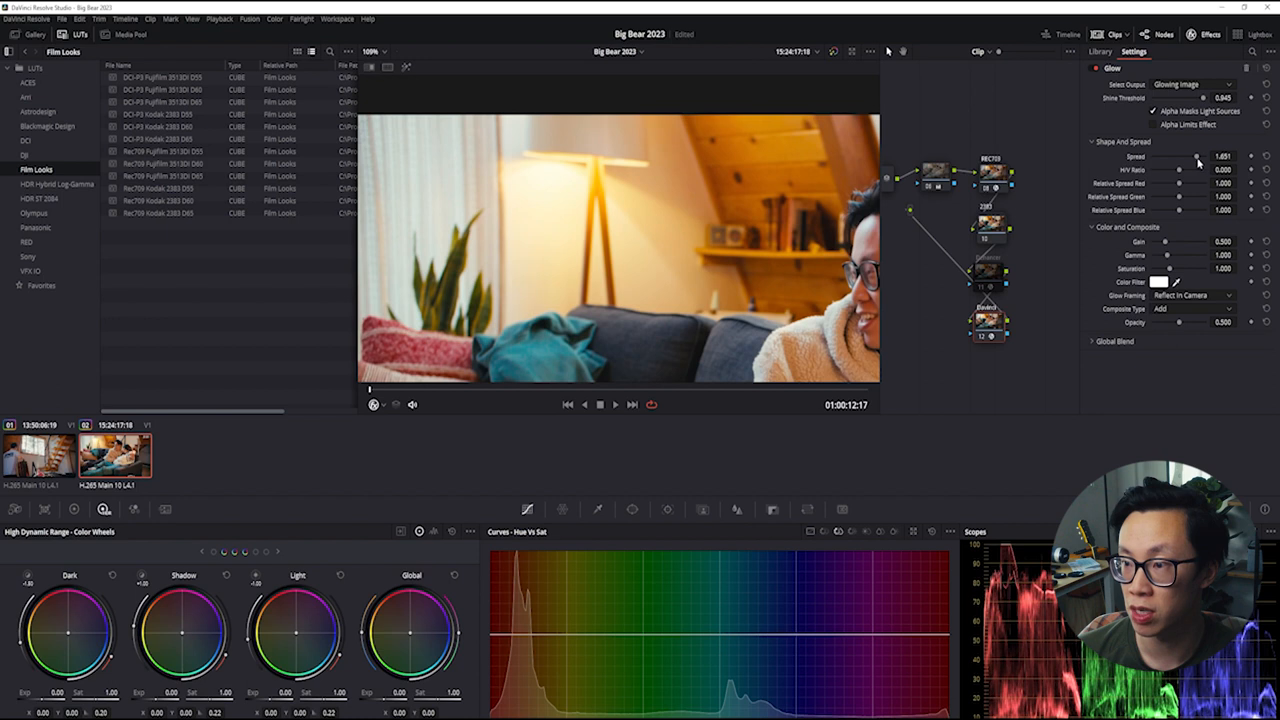
# Step: Adjust the Shape and Spread slider of Resolve's Glow effect
pyautogui.moveTo(1180, 156); pyautogui.dragTo(1200, 156)
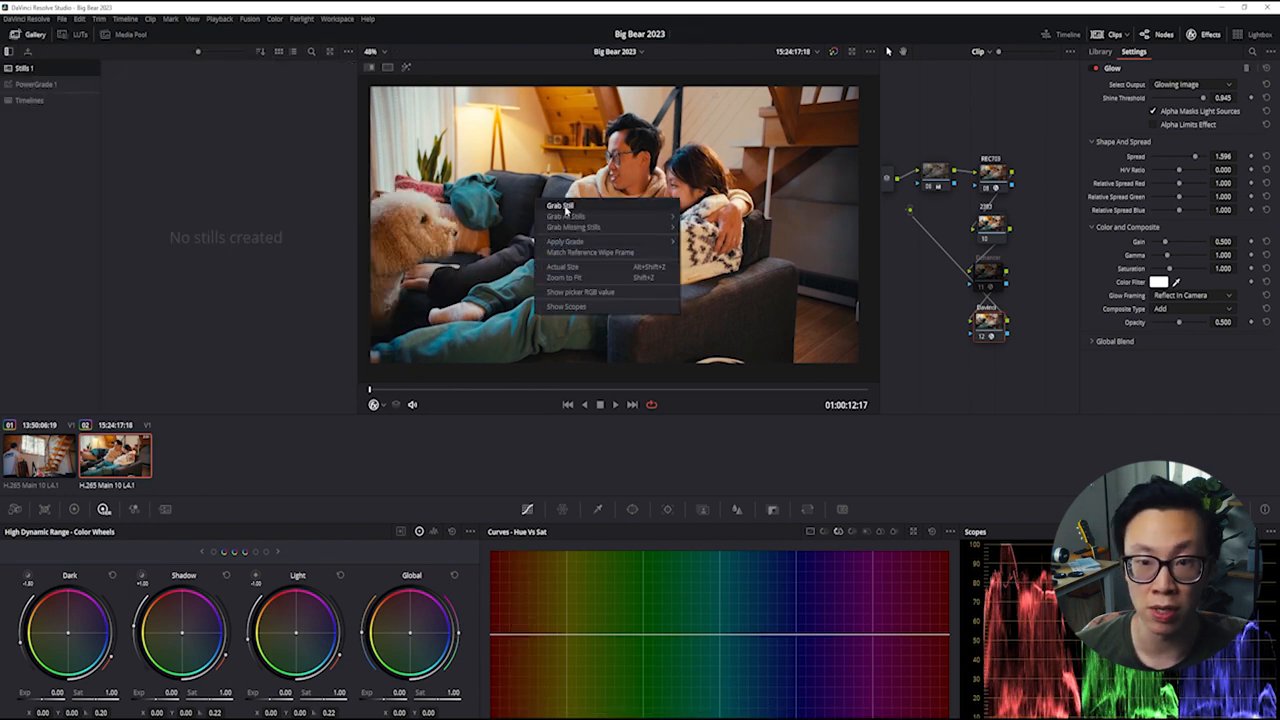
# Step: Grab a still of the frame, then flip between the Dehancer and Glow nodes to compare
pyautogui.click(560, 206)
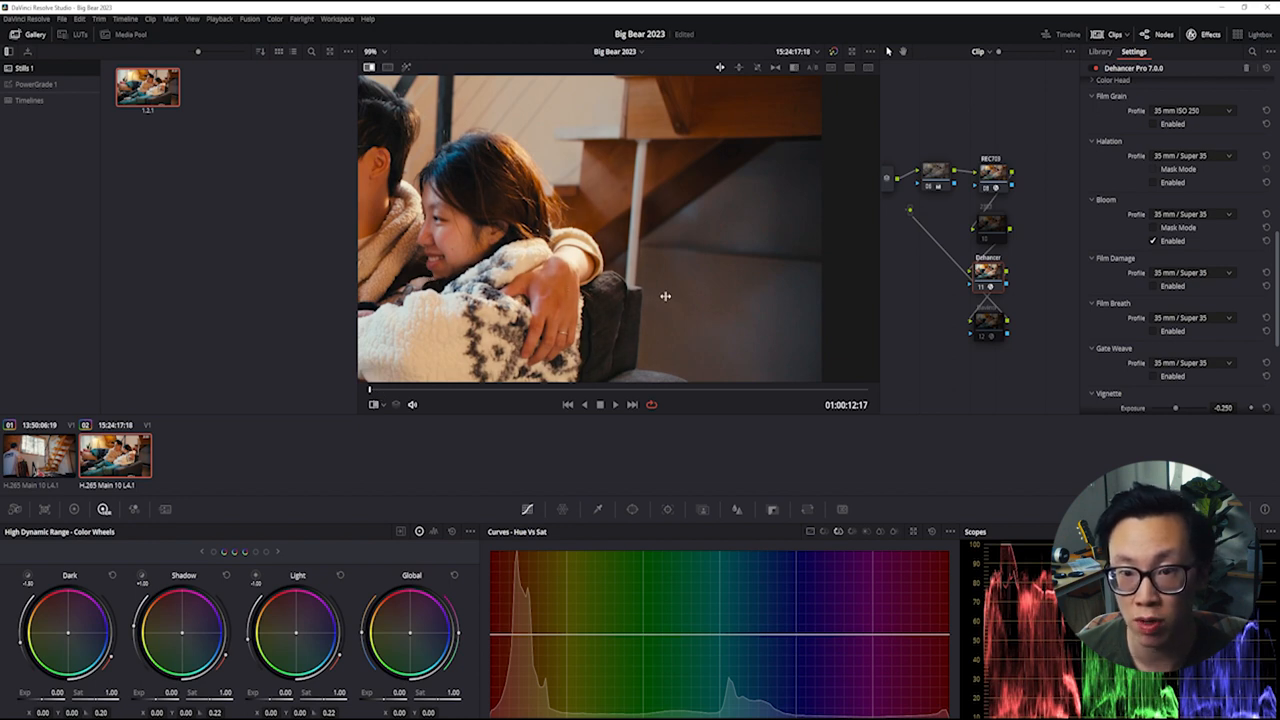
pyautogui.moveTo(620, 300)
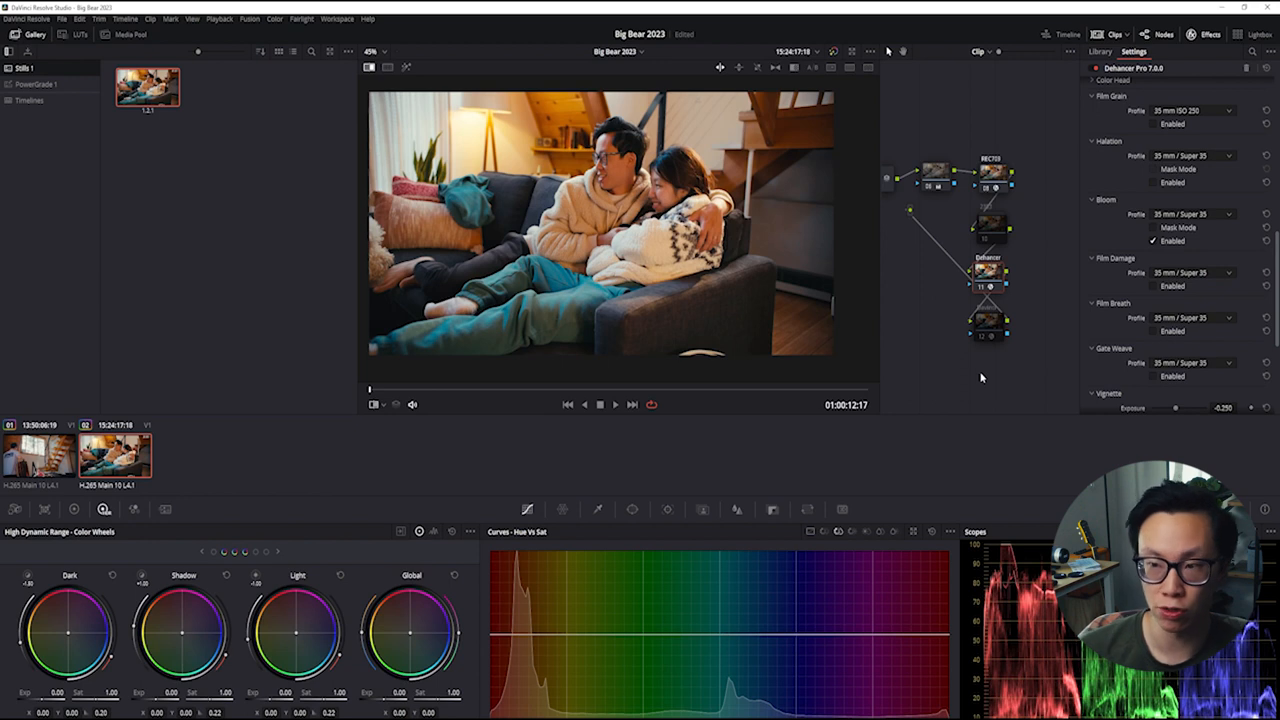
pyautogui.moveTo(960, 380)
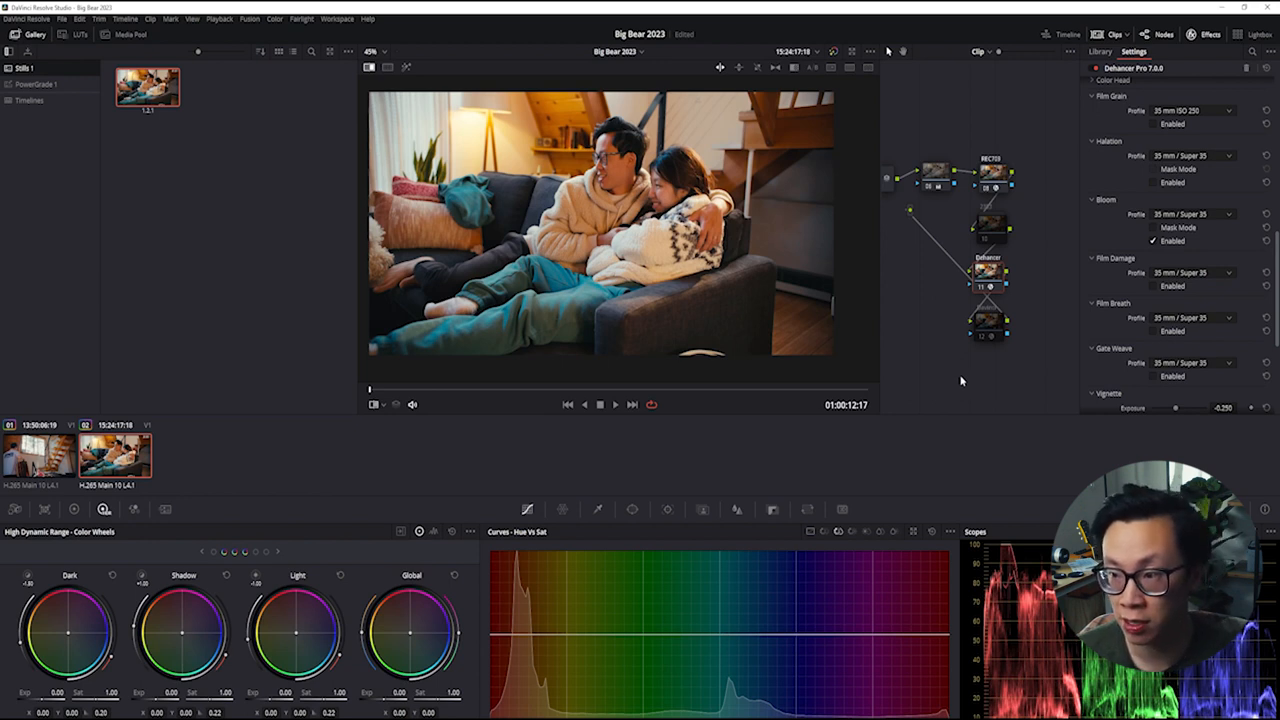
pyautogui.click(988, 324)
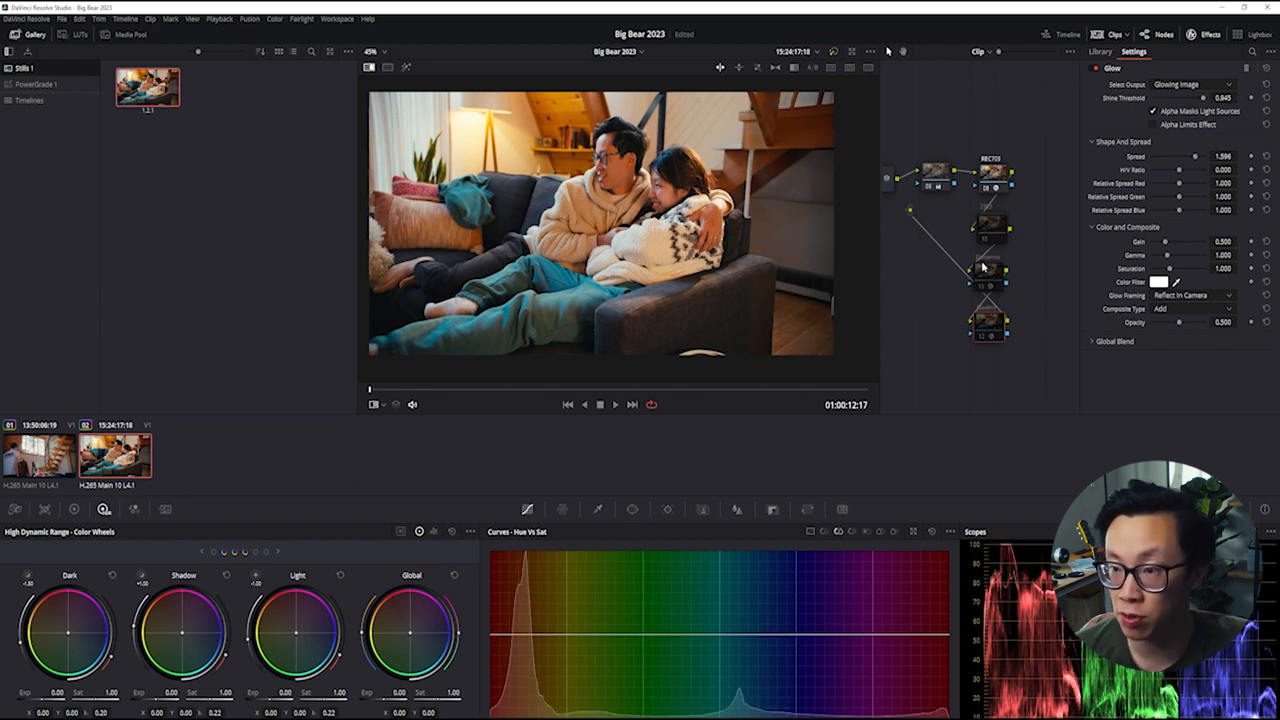
pyautogui.click(988, 268)
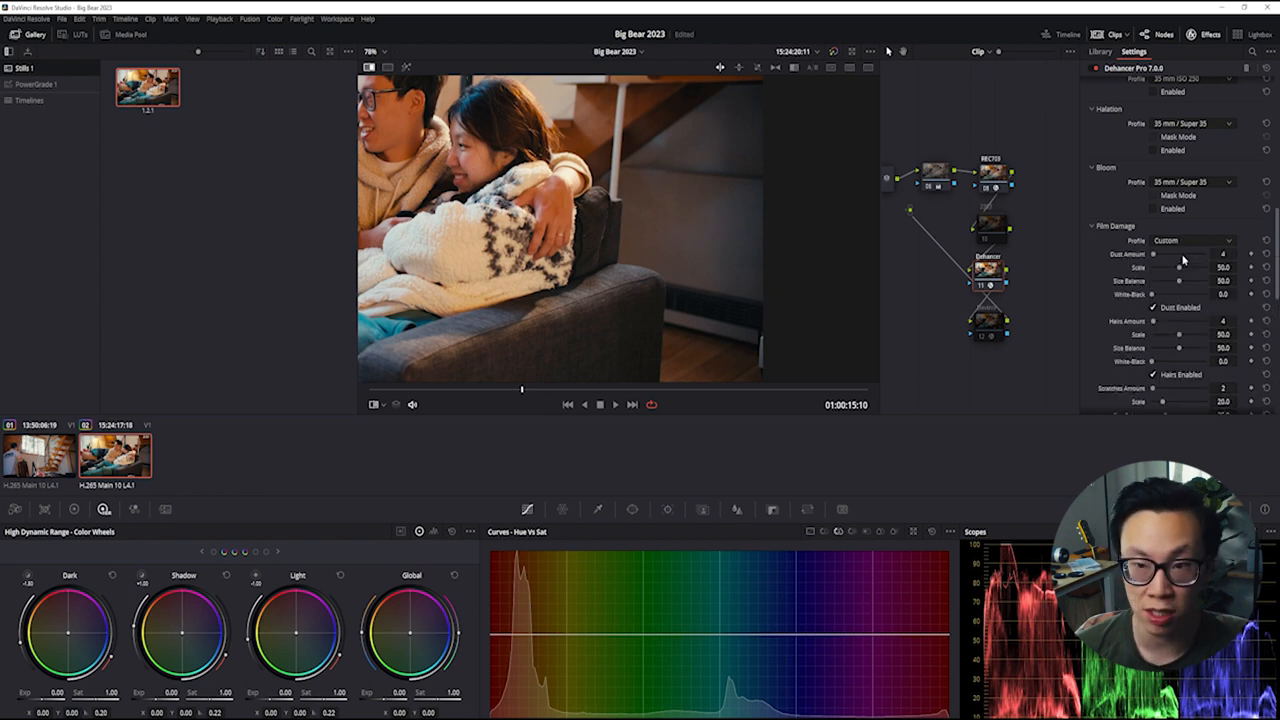
# Step: Adjust the Film Damage Dust Amount slider under the Custom profile
pyautogui.moveTo(1164, 254); pyautogui.dragTo(1200, 254)
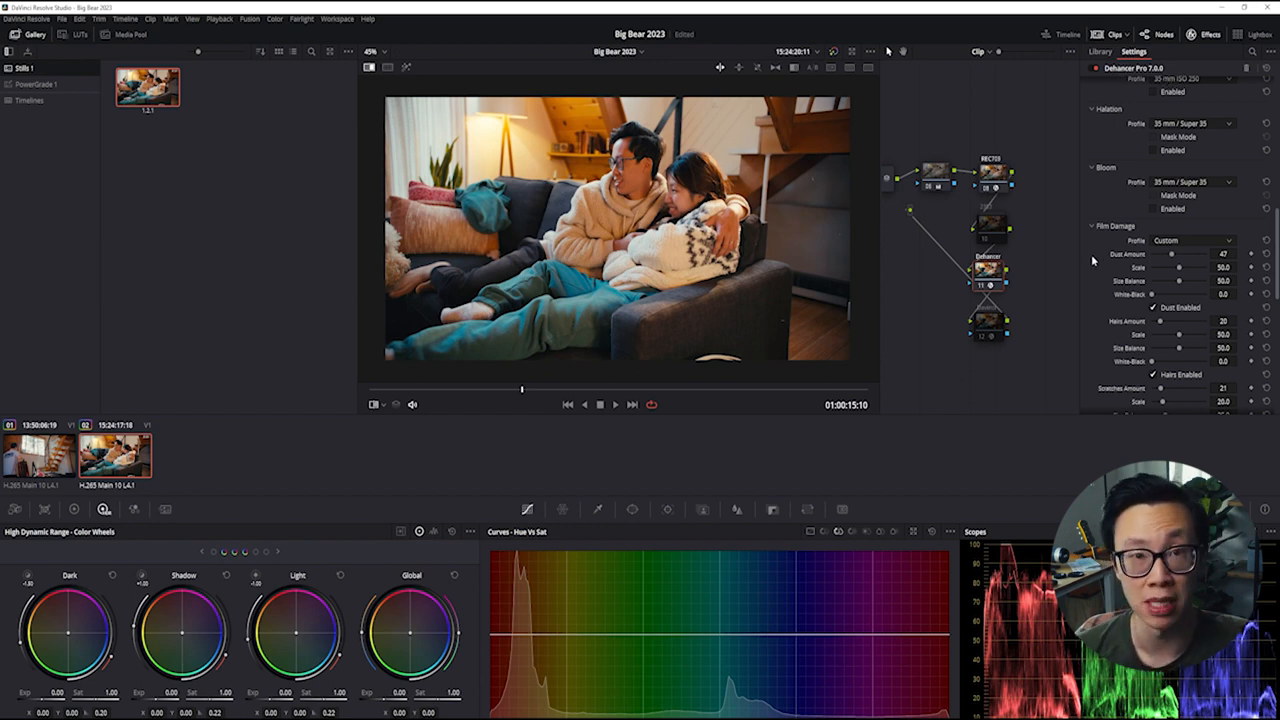
pyautogui.scroll(-3)
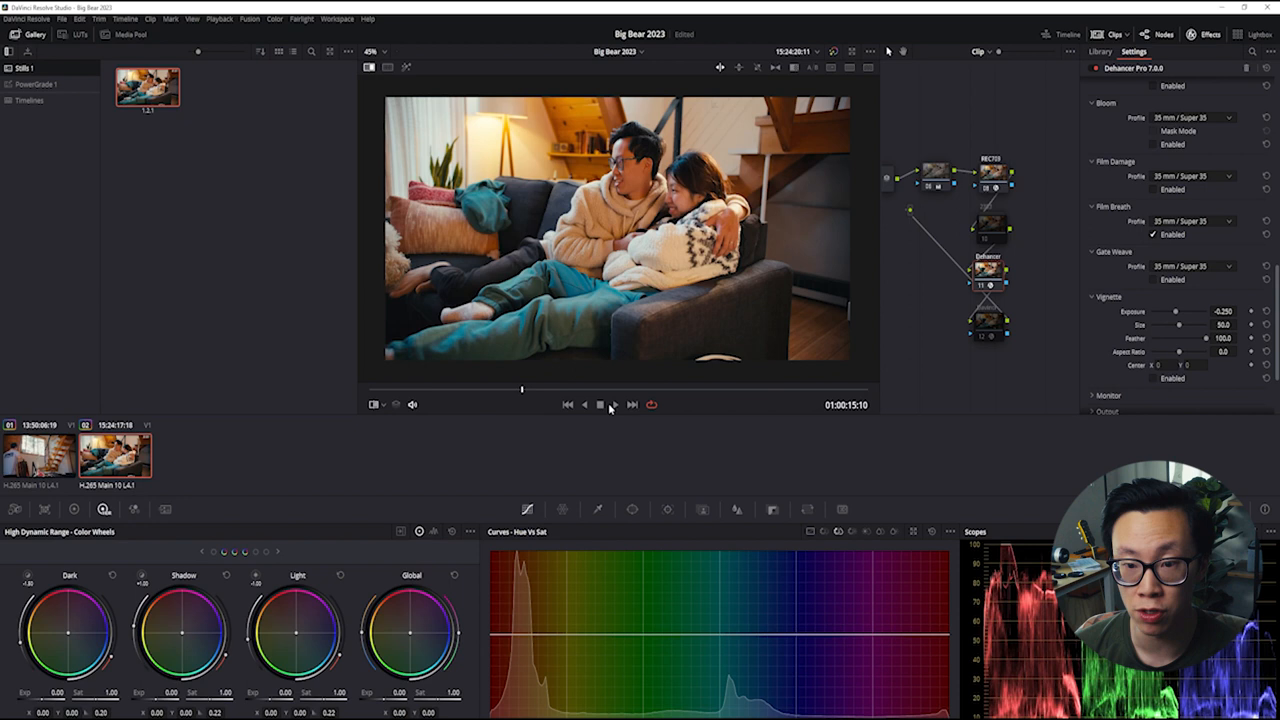
# Step: Play back the graded sofa clip and set Gate Weave Profile to 8 mm / Super 8
pyautogui.click(616, 404)
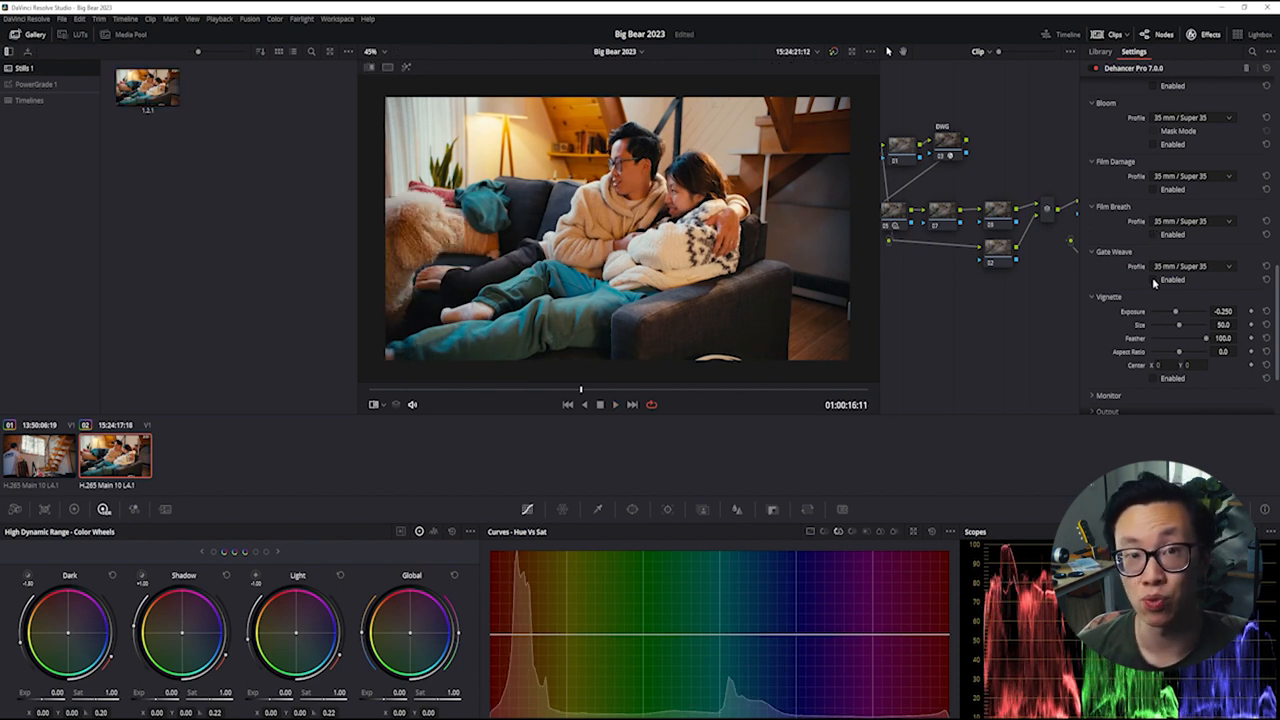
pyautogui.click(1172, 280)
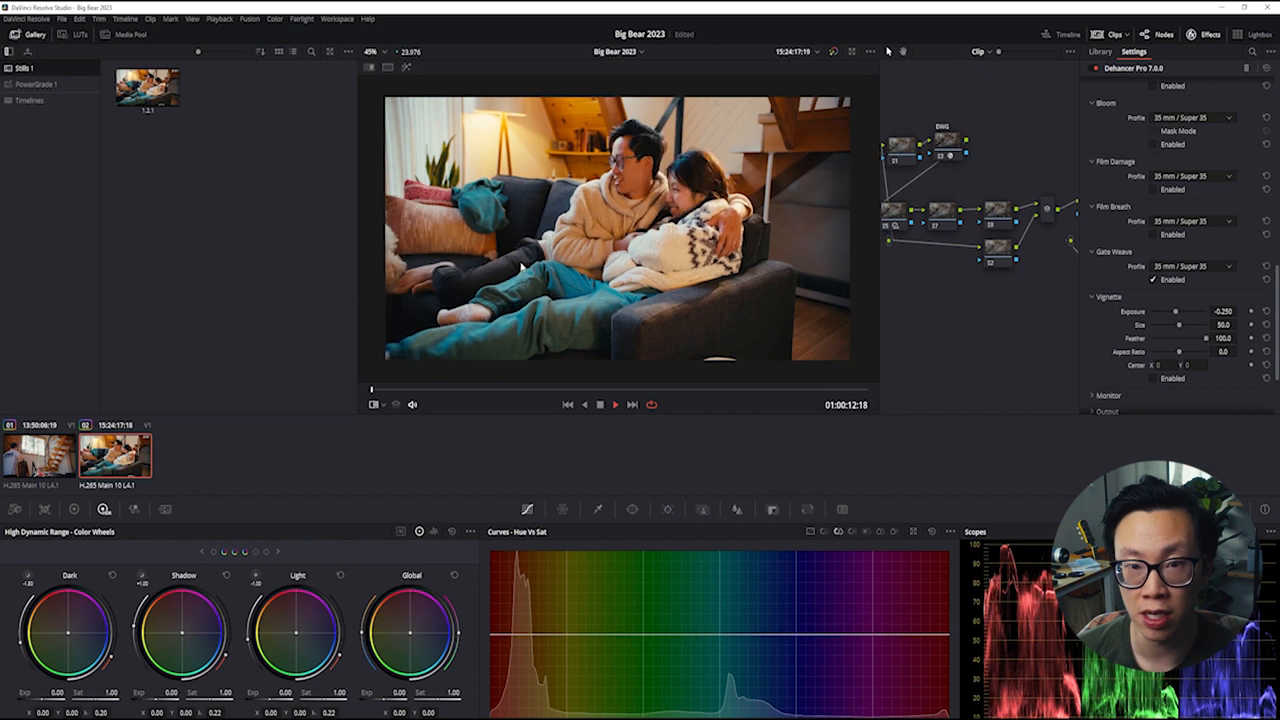
pyautogui.click(1184, 266)
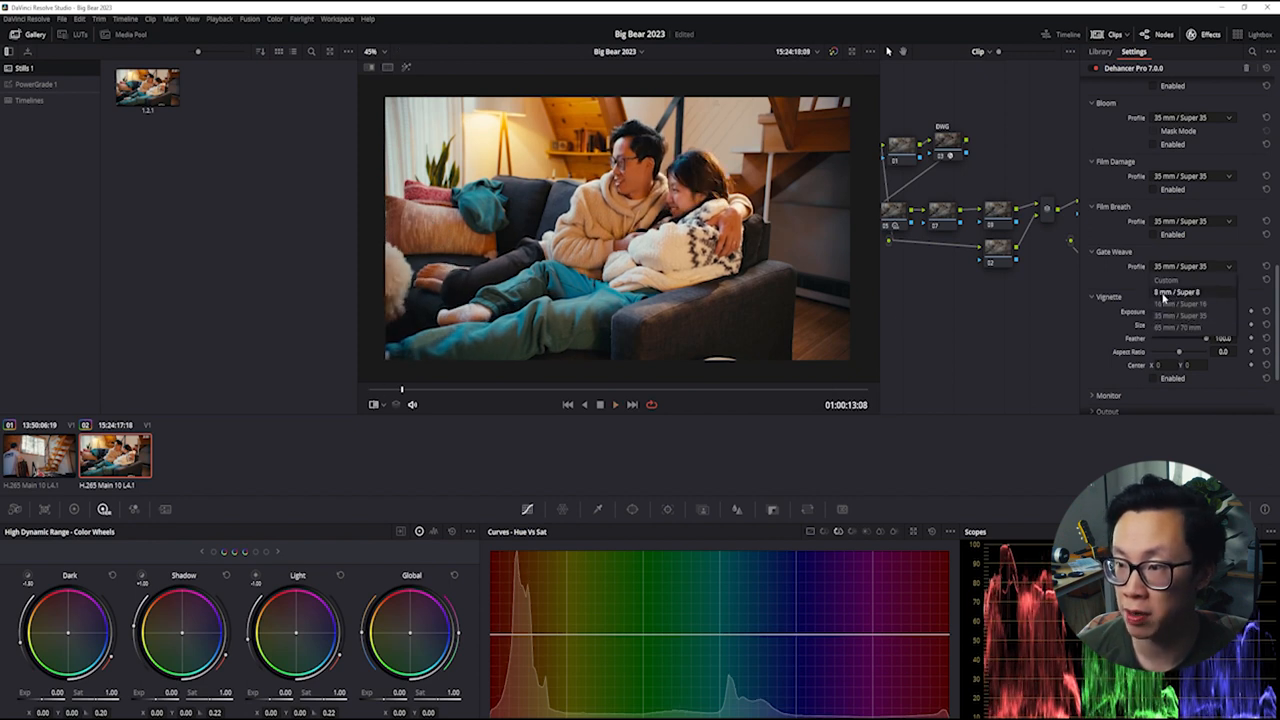
pyautogui.click(1176, 292)
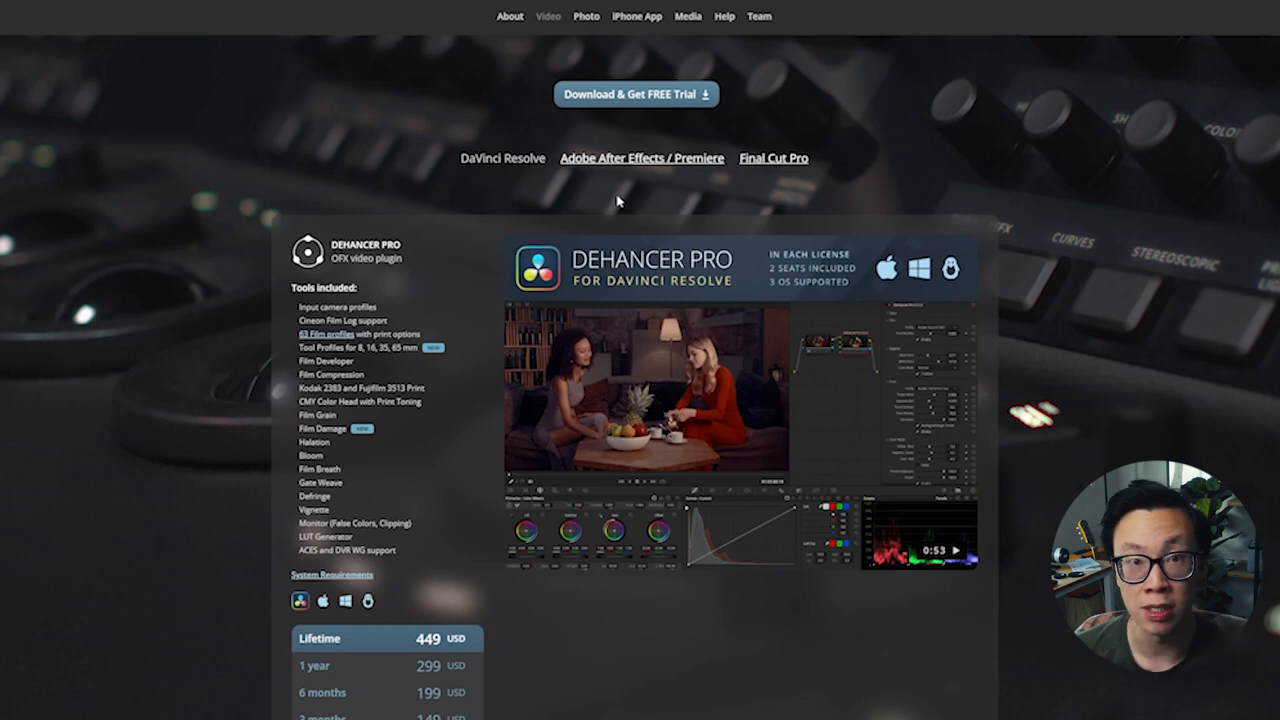
pyautogui.moveTo(576, 186)
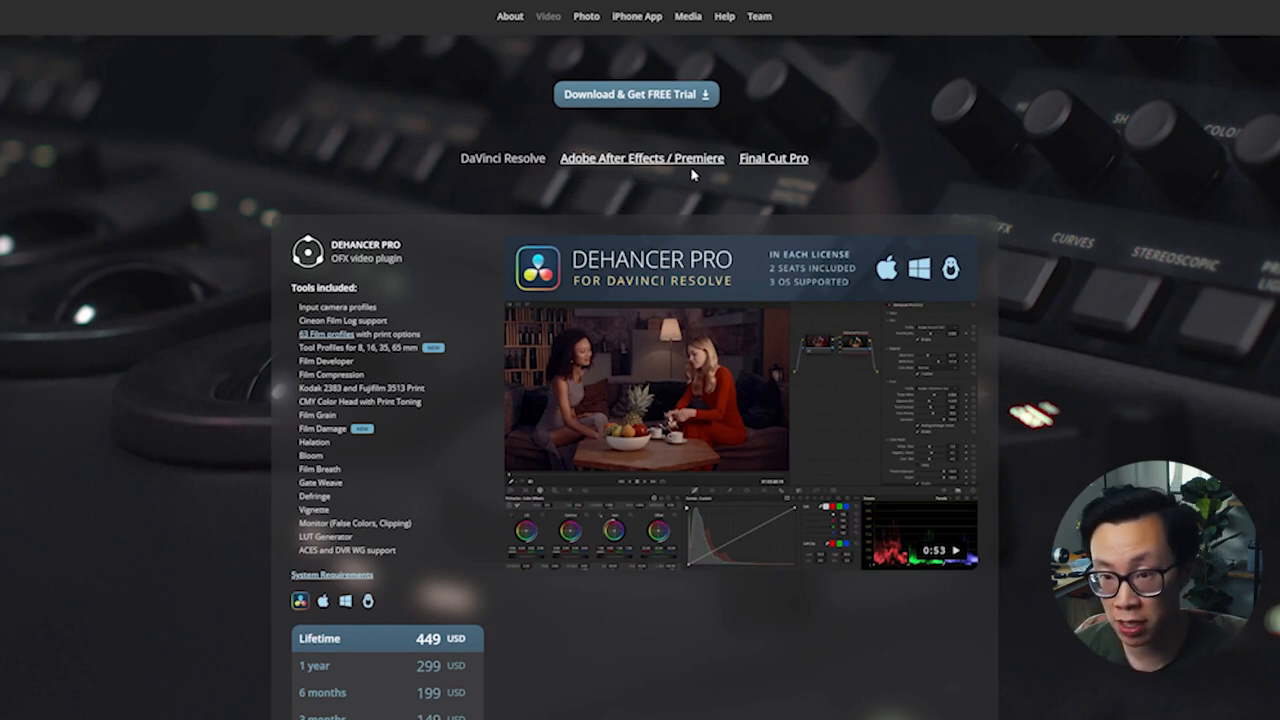
pyautogui.moveTo(800, 194)
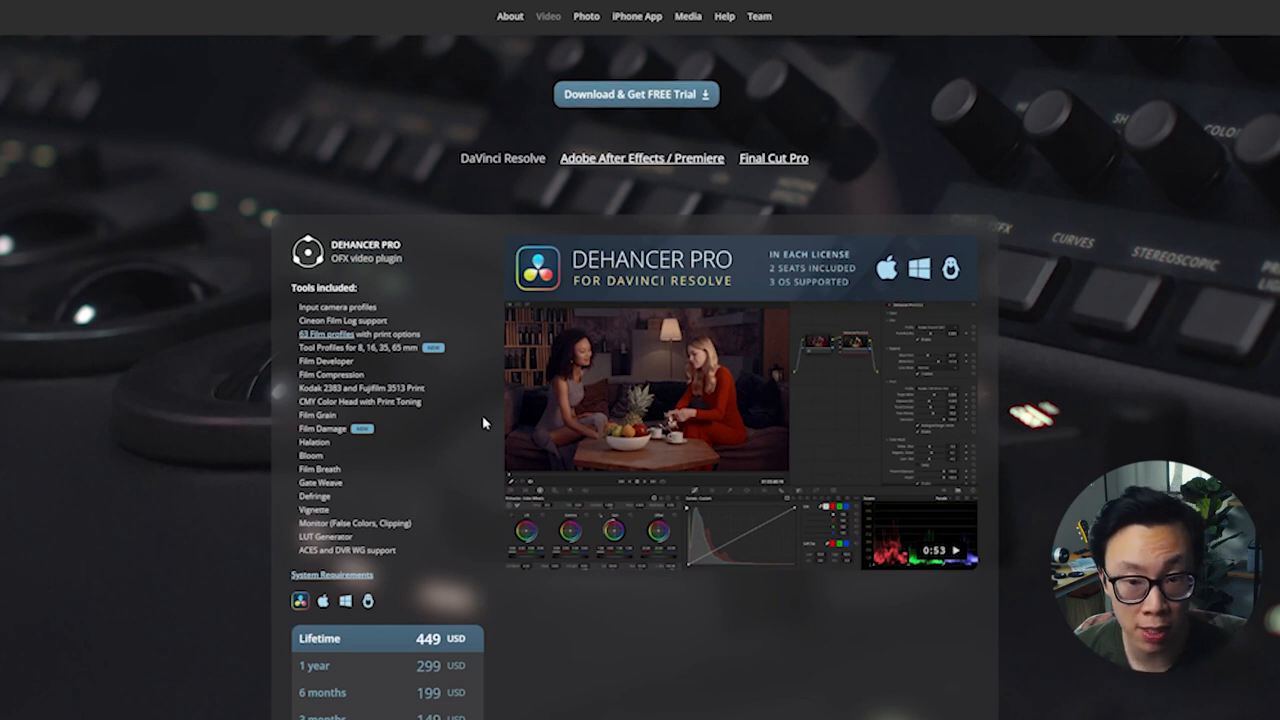
# Step: Scroll through Dehancer Pro pricing and the Lite, Grain and Bloom plugin plans
pyautogui.scroll(-3)
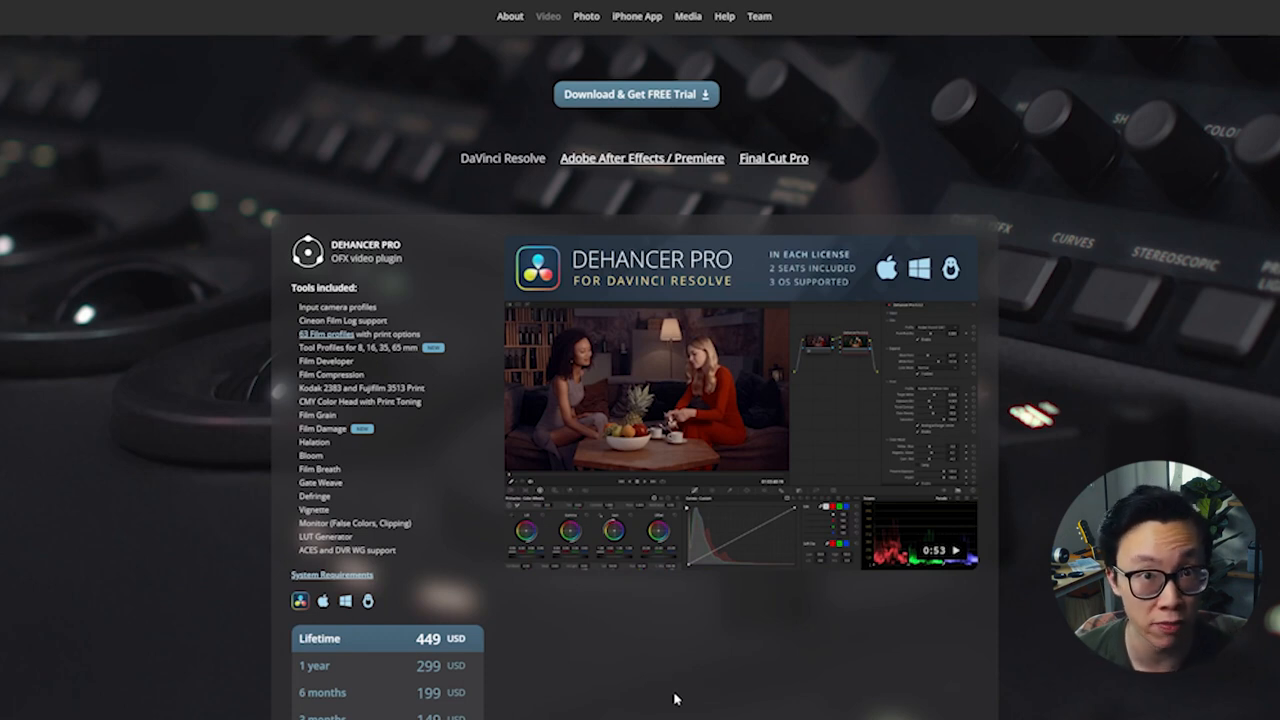
pyautogui.moveTo(624, 664)
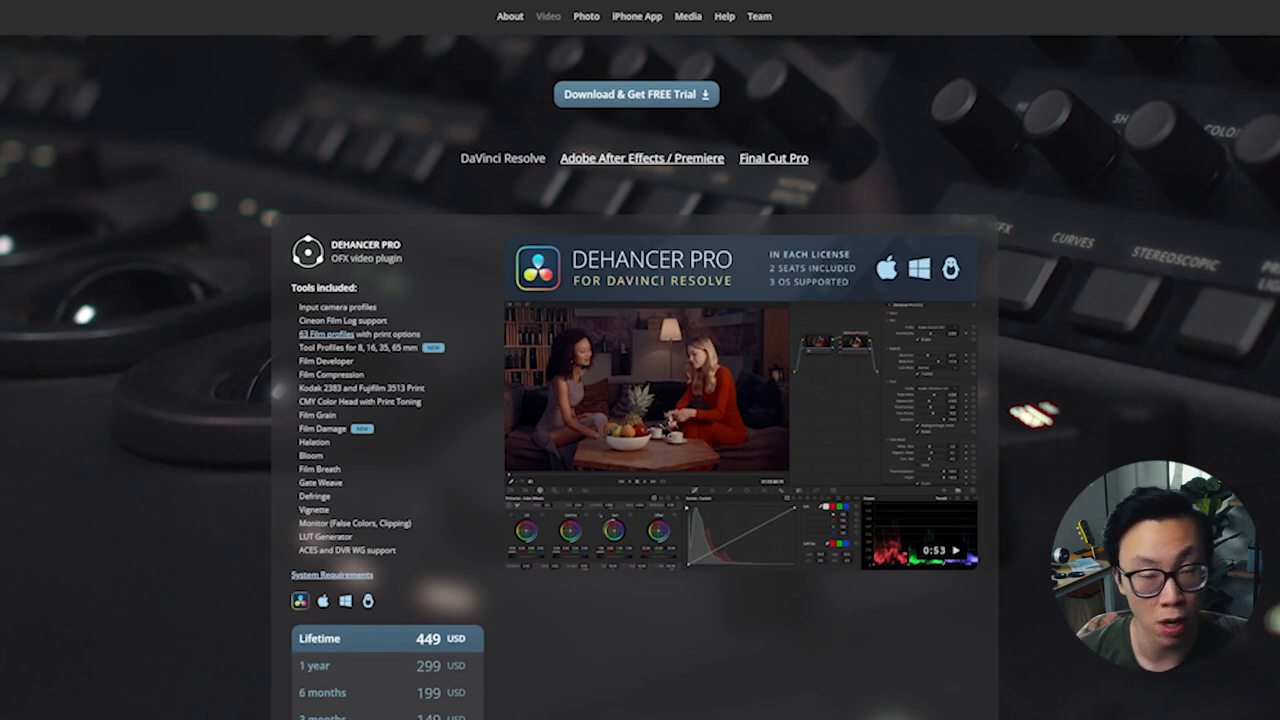
pyautogui.scroll(-3)
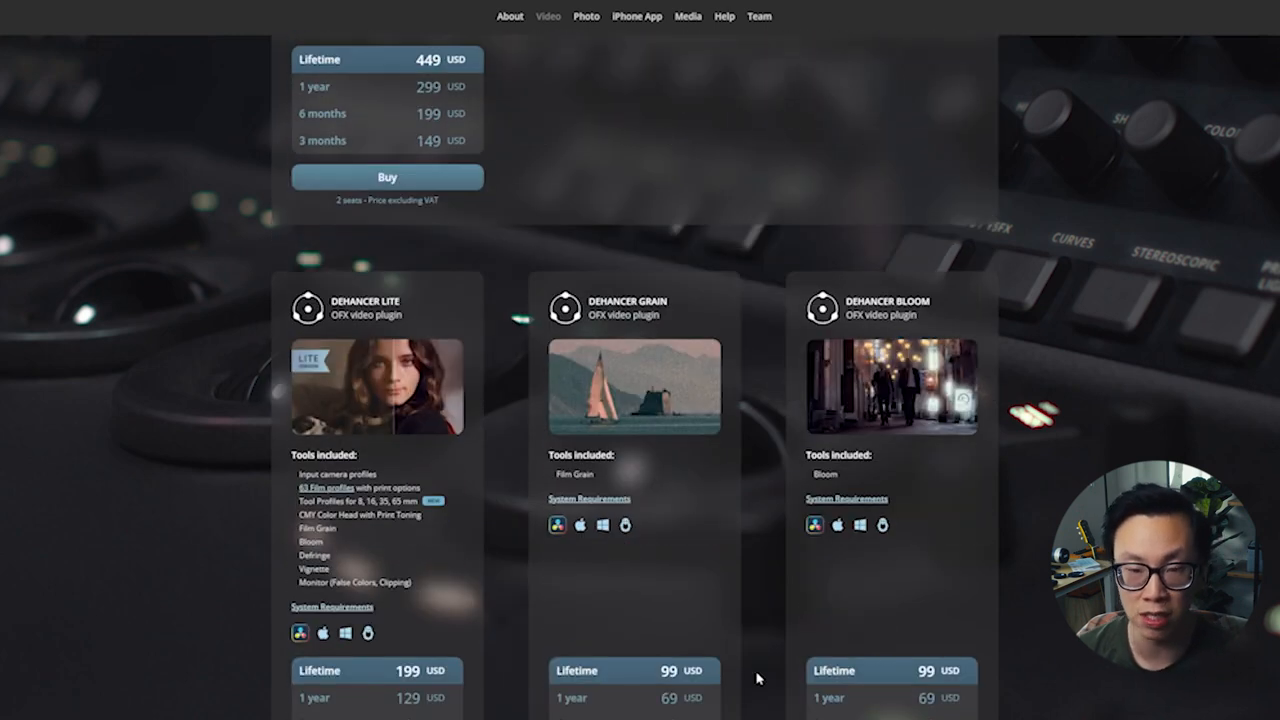
pyautogui.scroll(-3)
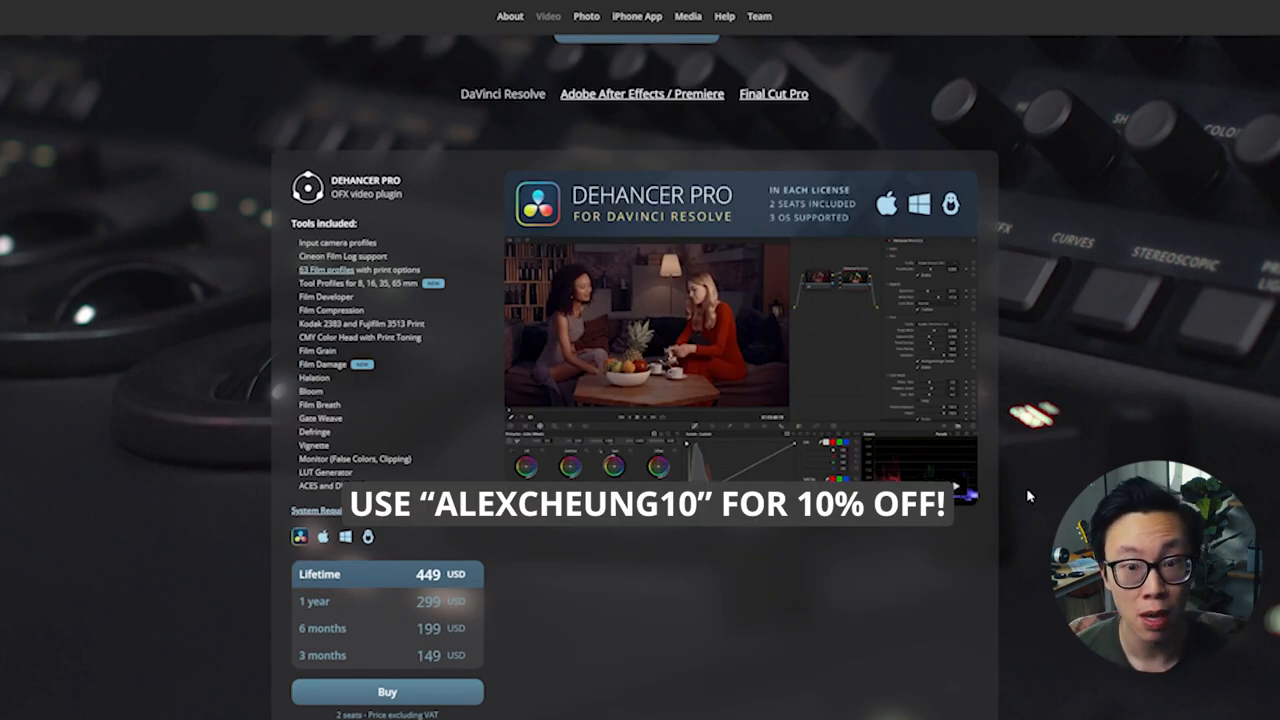
pyautogui.scroll(-3)
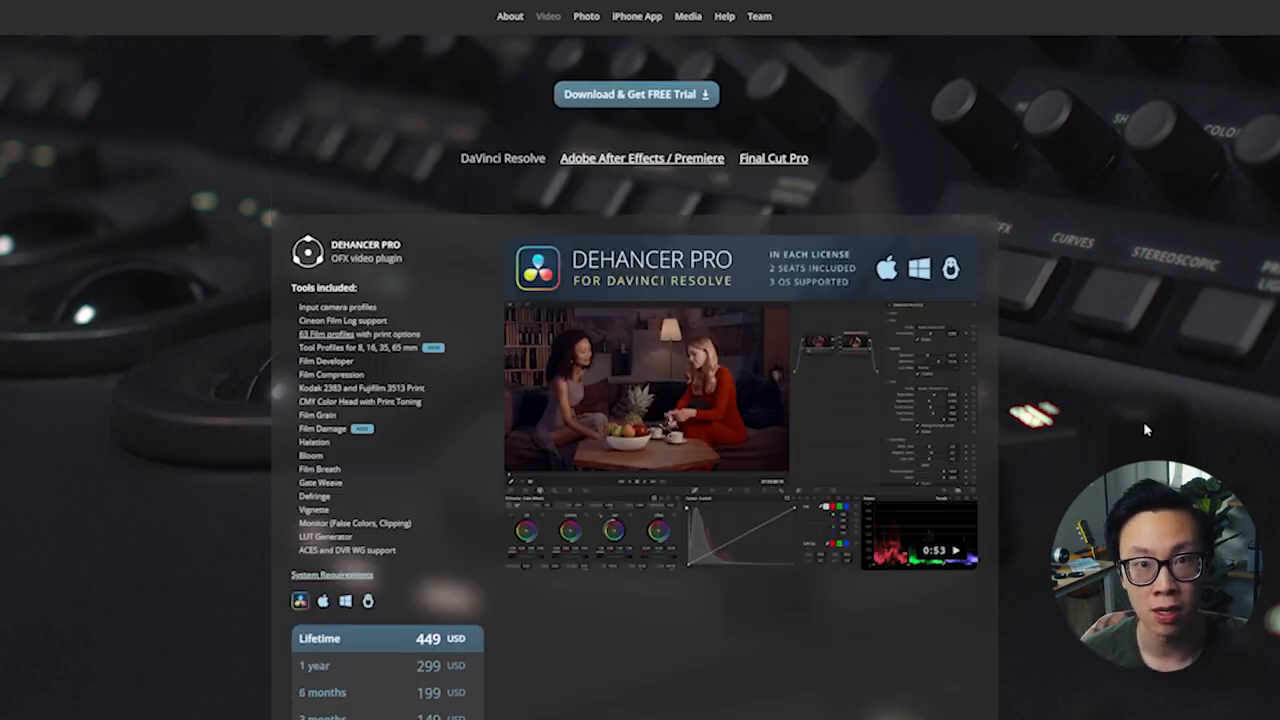